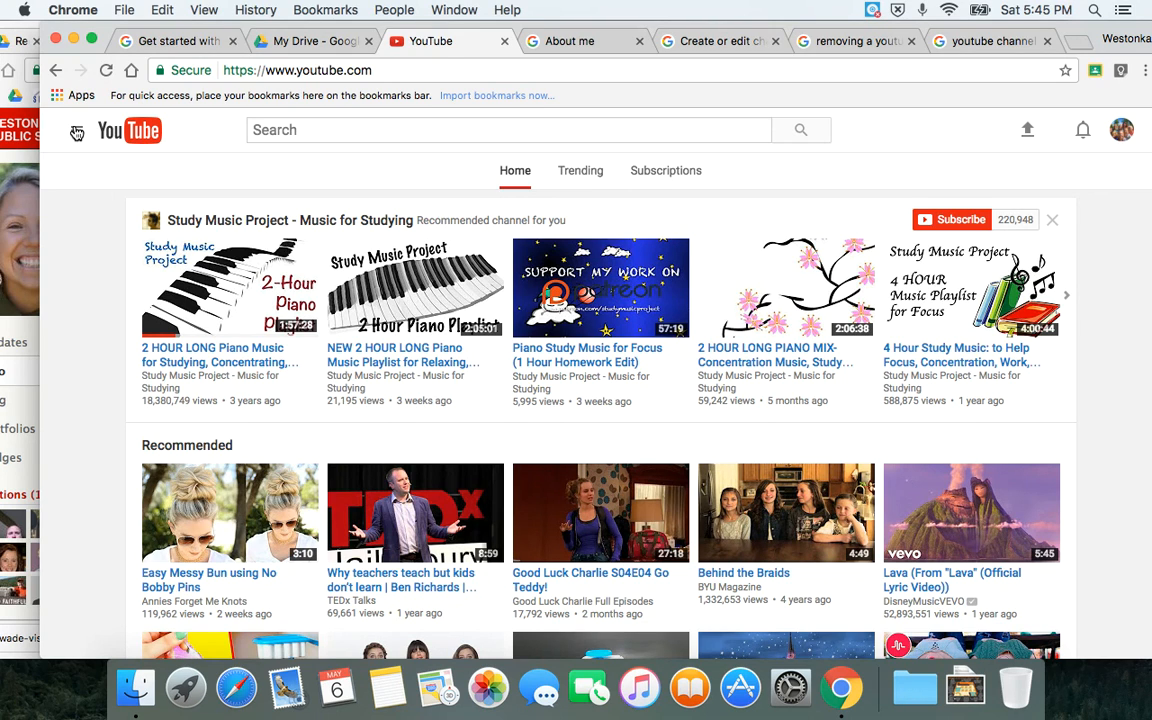
- Expand the guide menu and head to My channel from the home feed
left_click(70, 130)
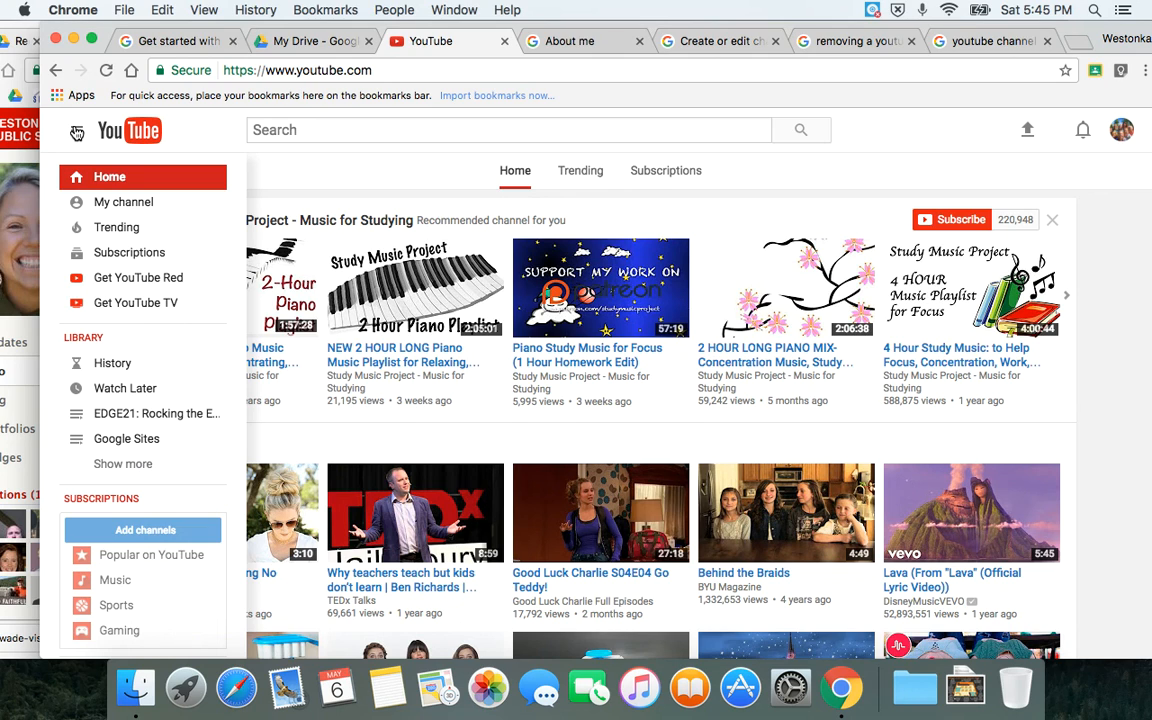
mouse_move(82, 228)
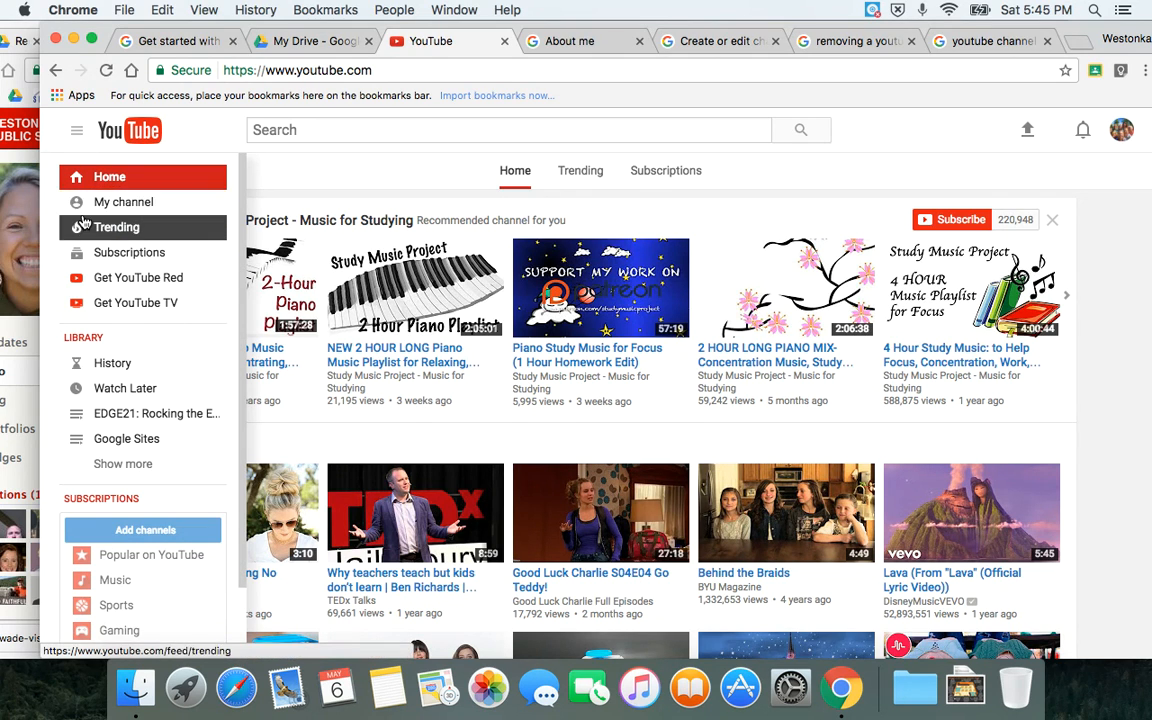
left_click(124, 202)
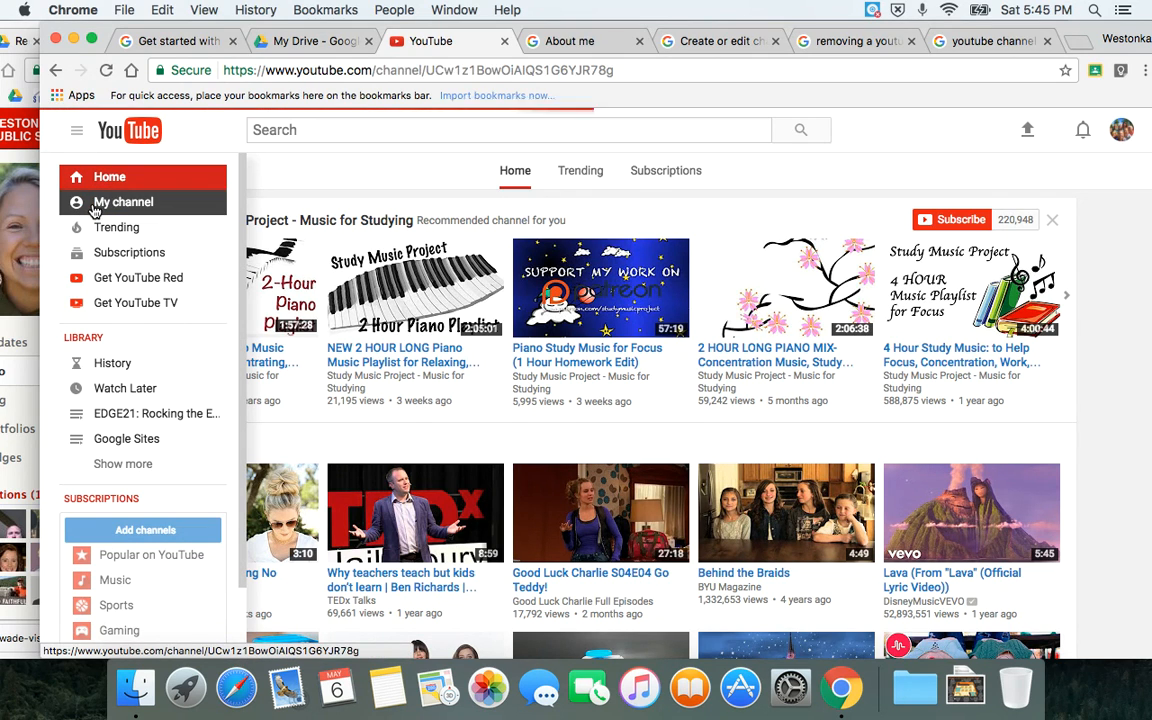
- Load the WestonkaEDGE21 channel page showing its banner, description and playlists
left_click(124, 200)
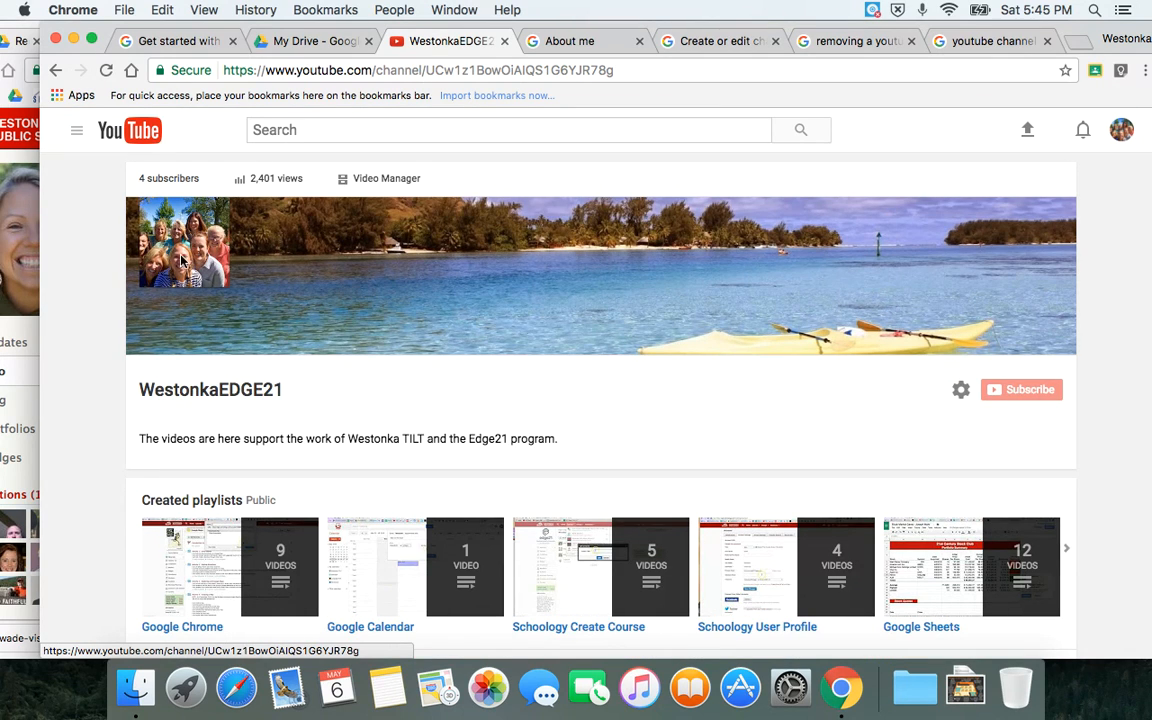
mouse_move(856, 268)
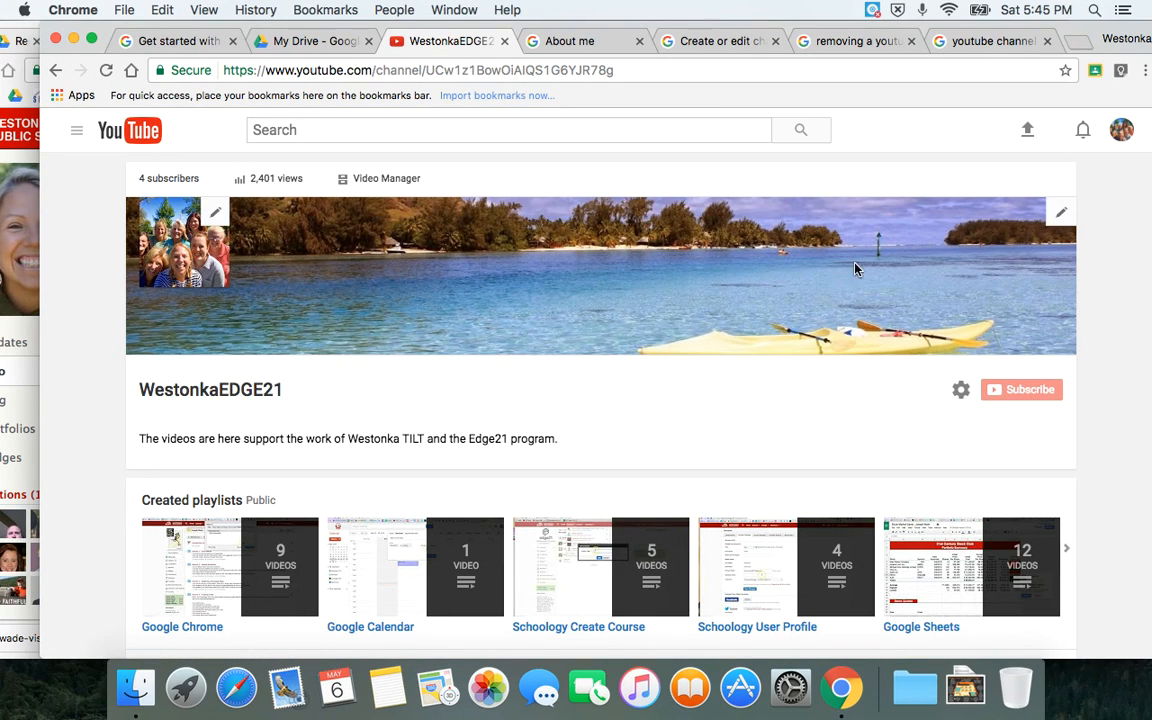
mouse_move(1064, 244)
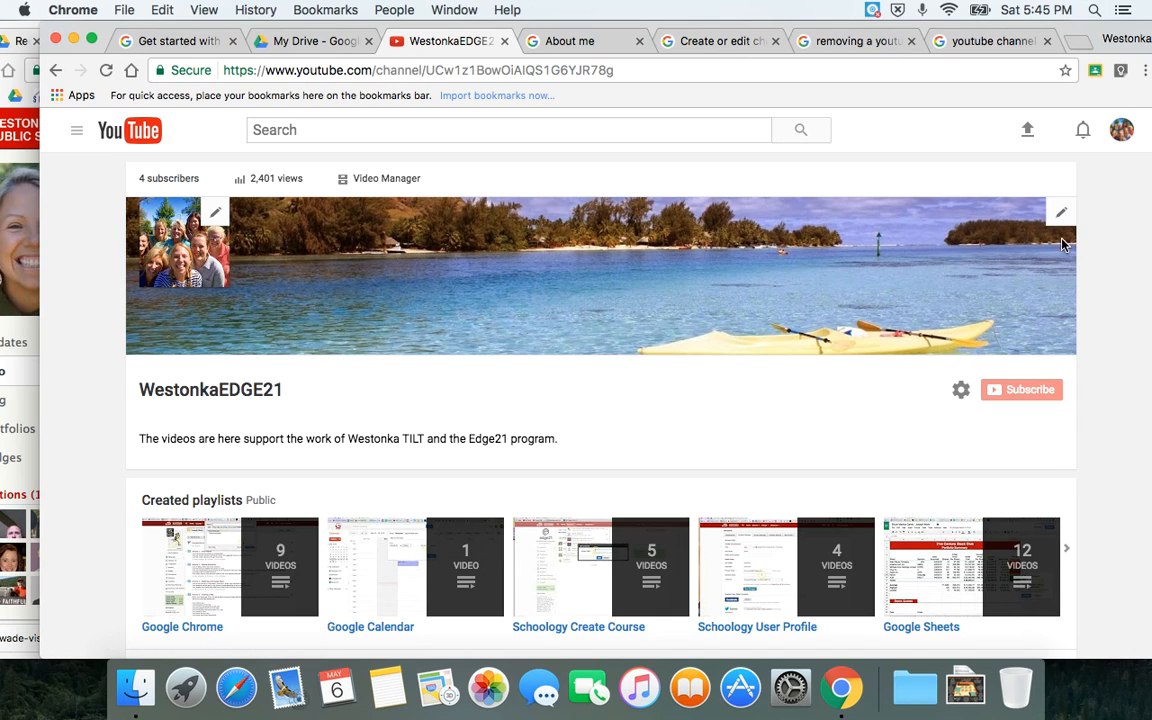
mouse_move(1060, 216)
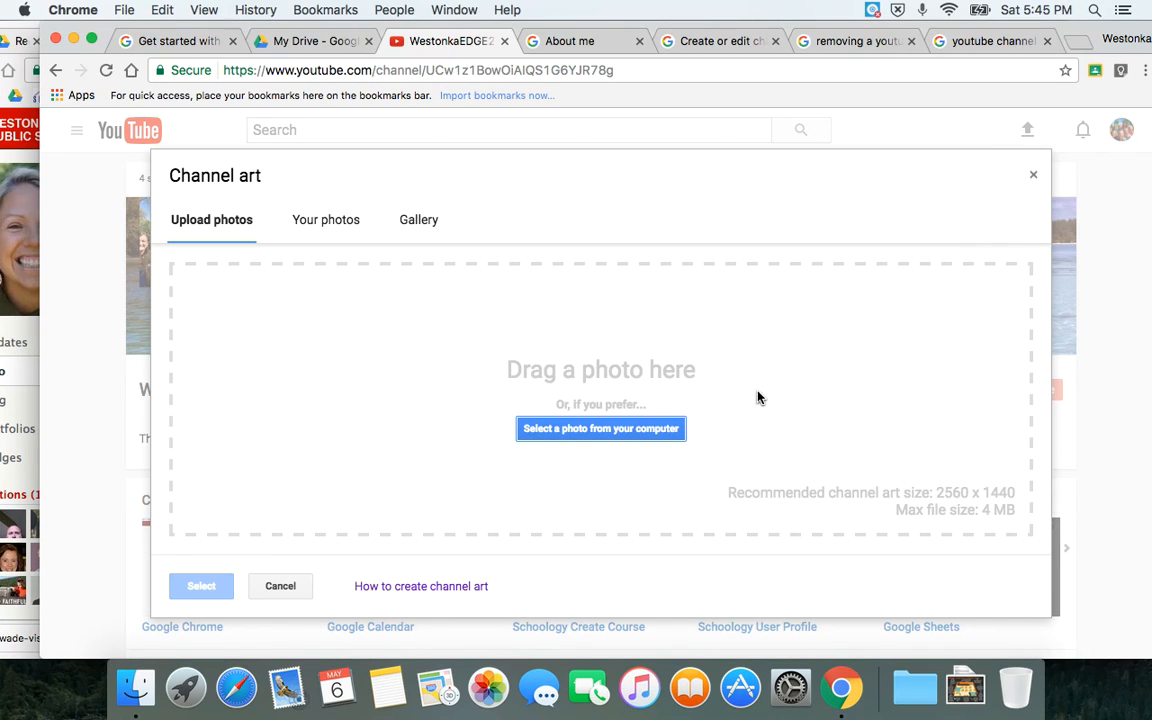
mouse_move(526, 562)
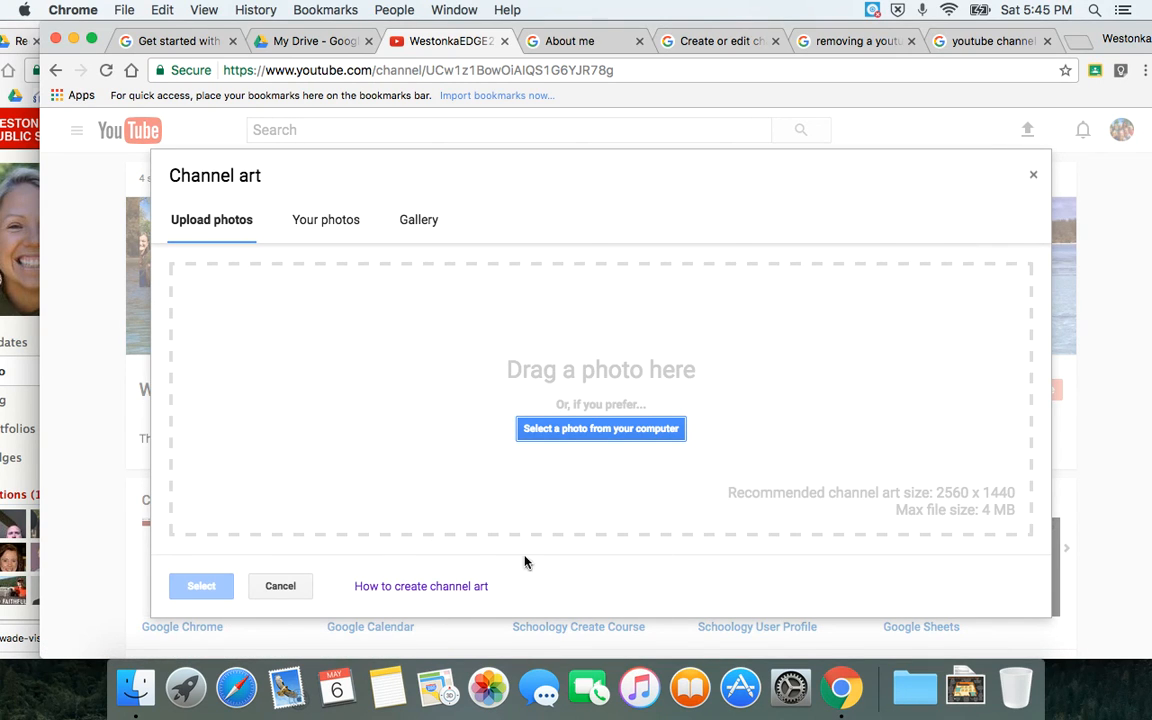
mouse_move(428, 272)
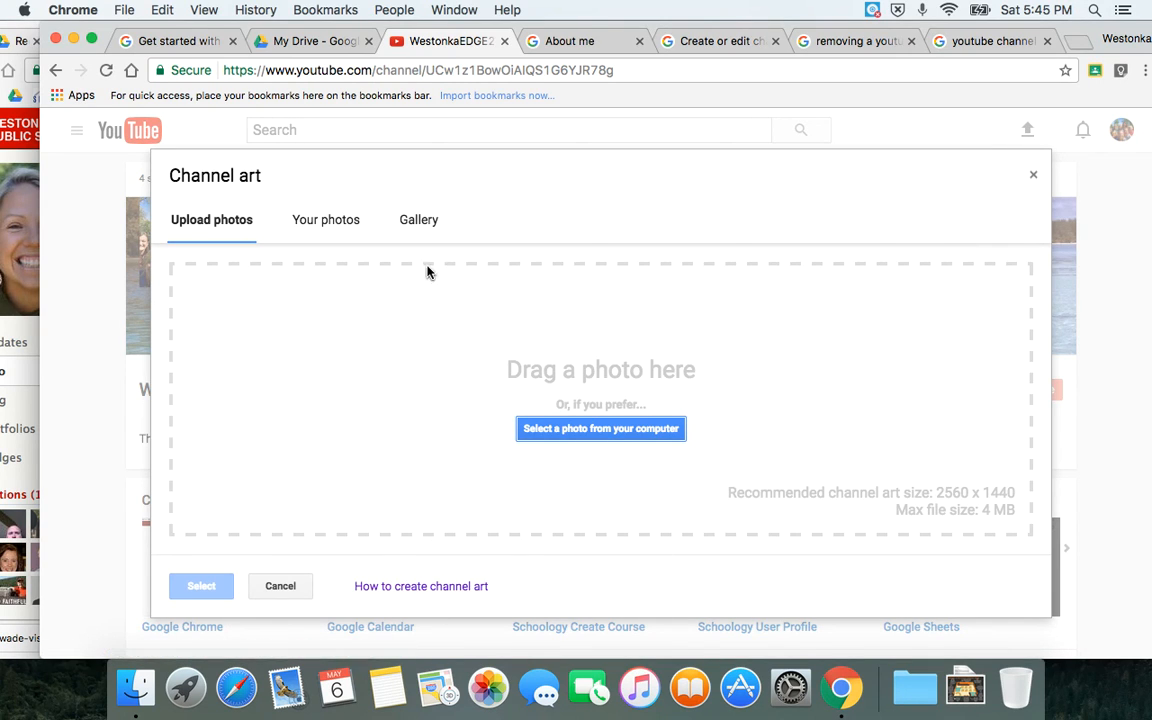
- Replace the channel art with the night city skyline photo from the Gallery
left_click(418, 218)
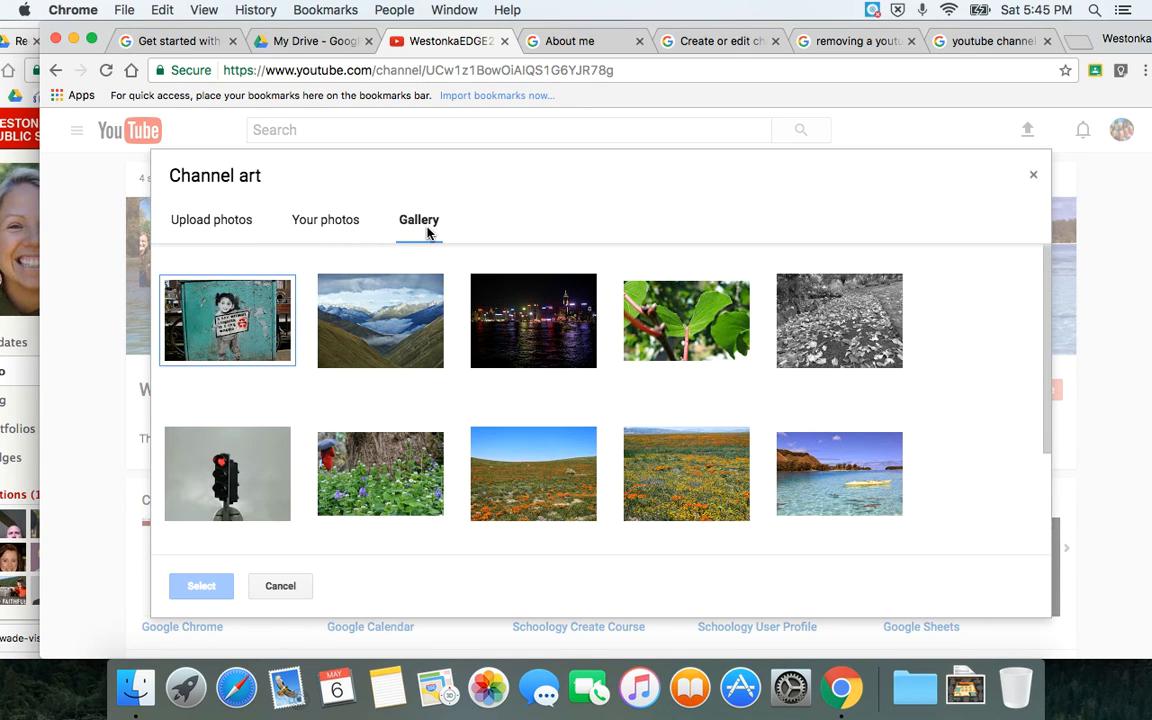
scroll("down", 3)
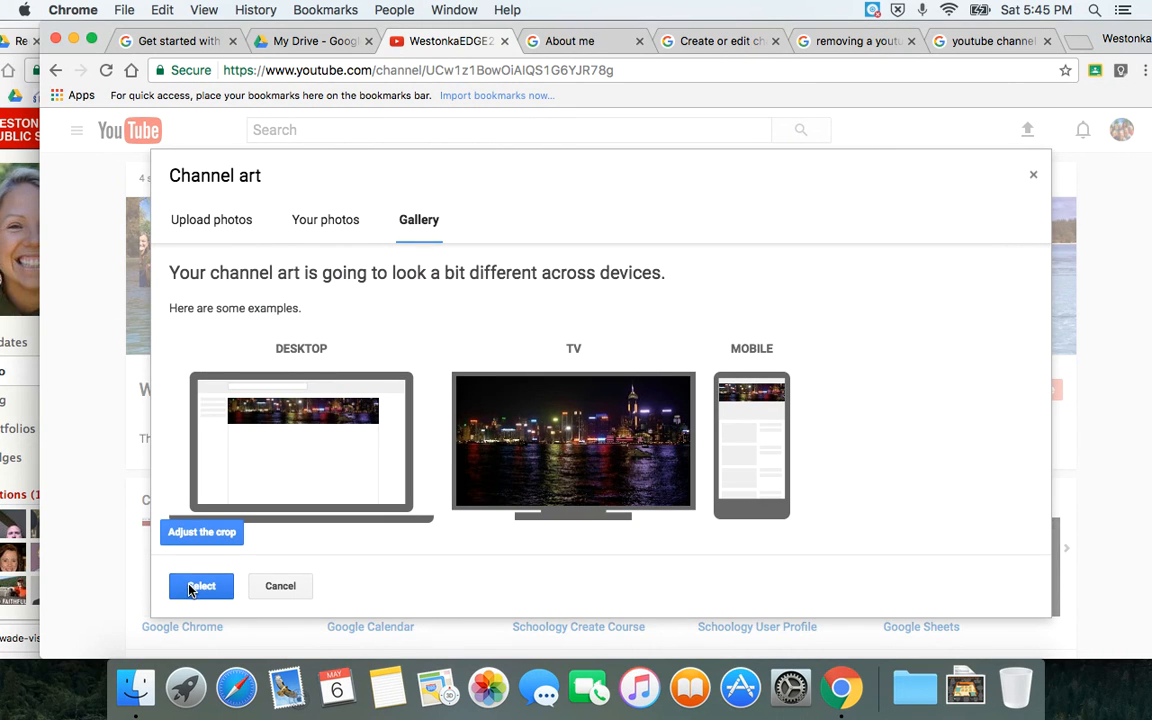
left_click(200, 586)
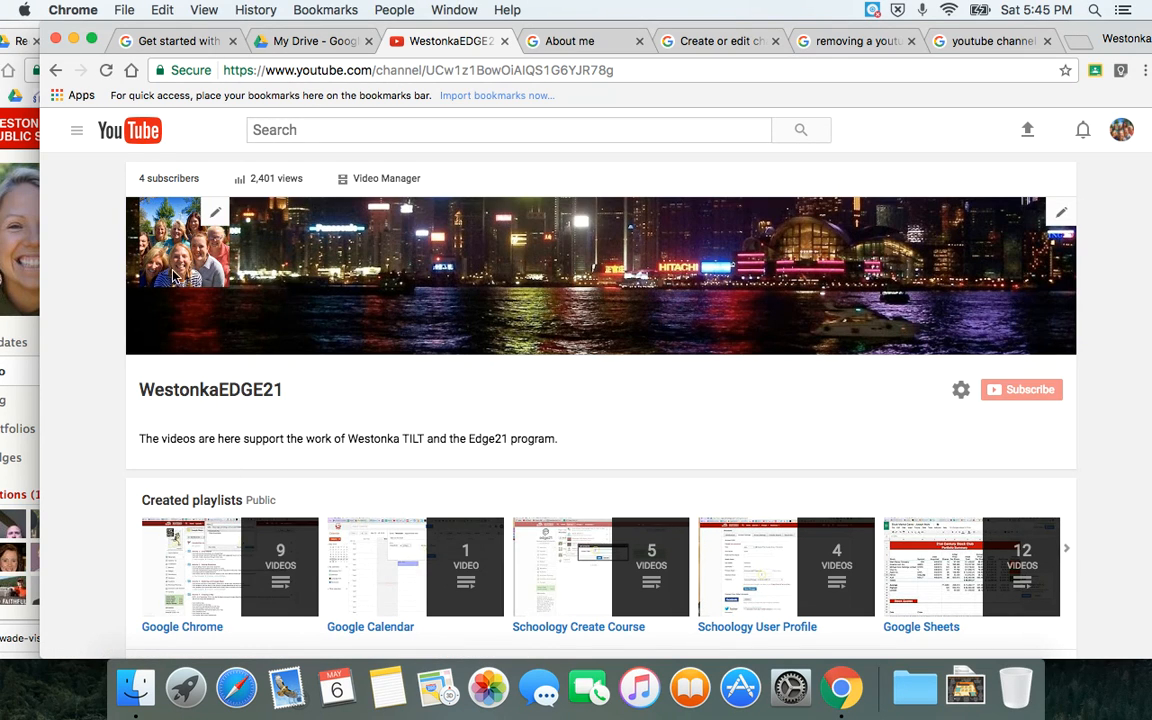
mouse_move(204, 240)
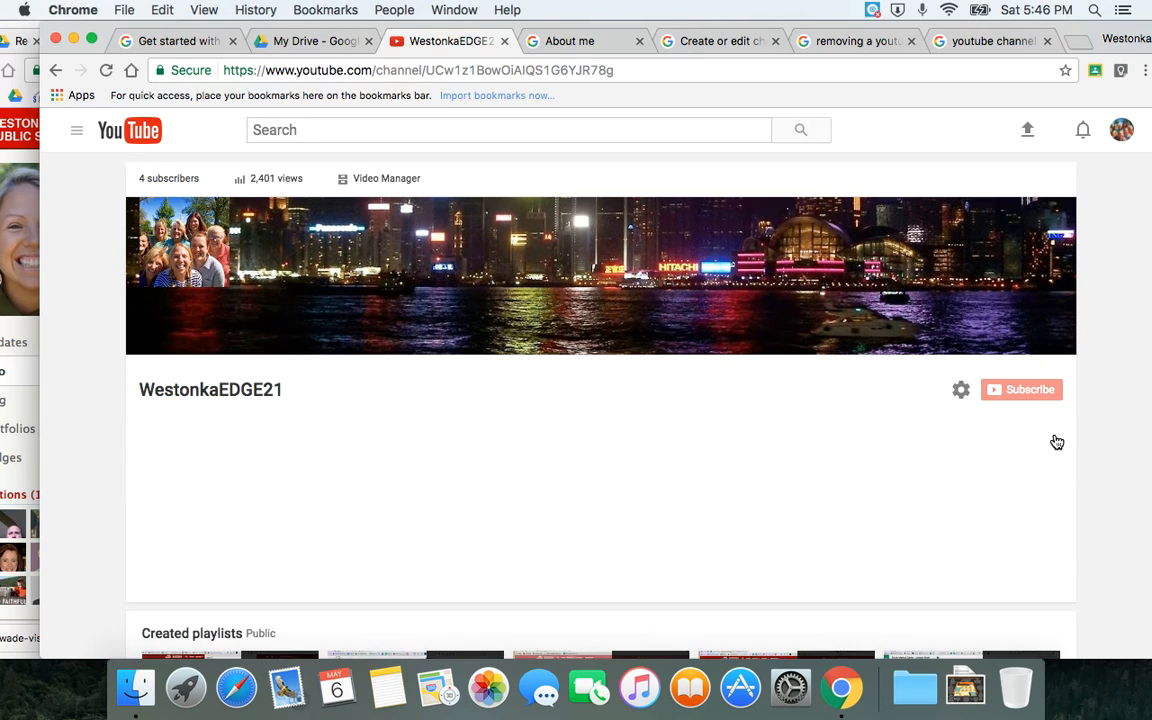
left_click(960, 390)
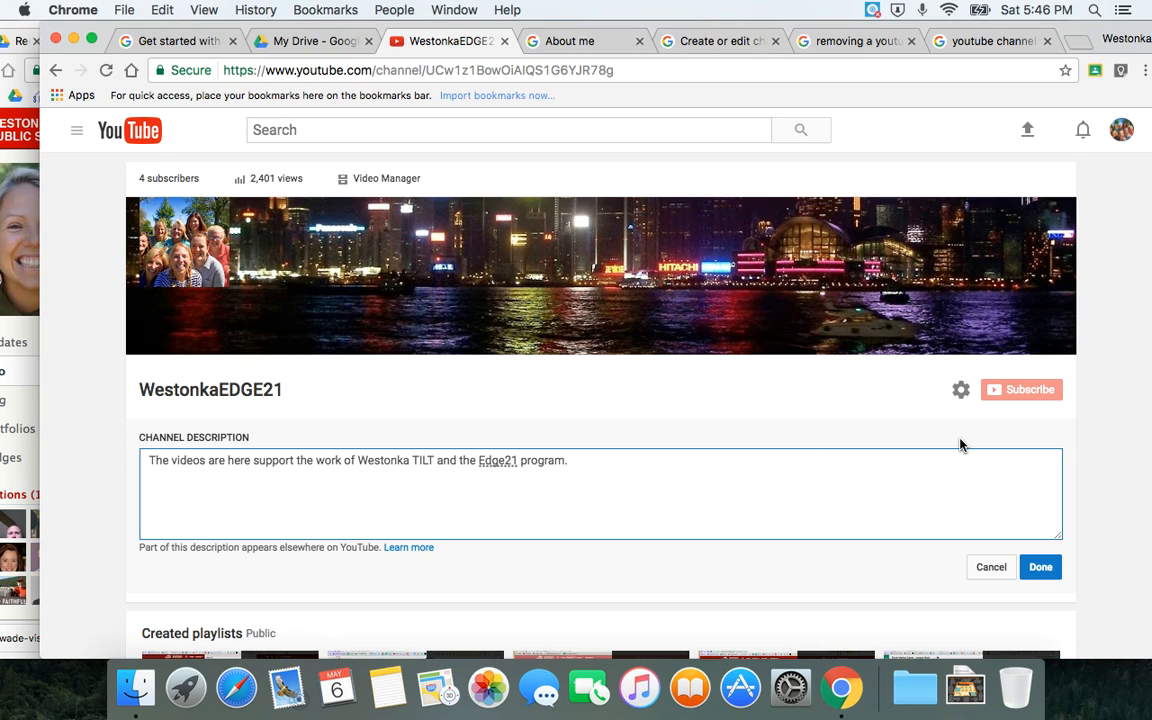
left_click(1040, 568)
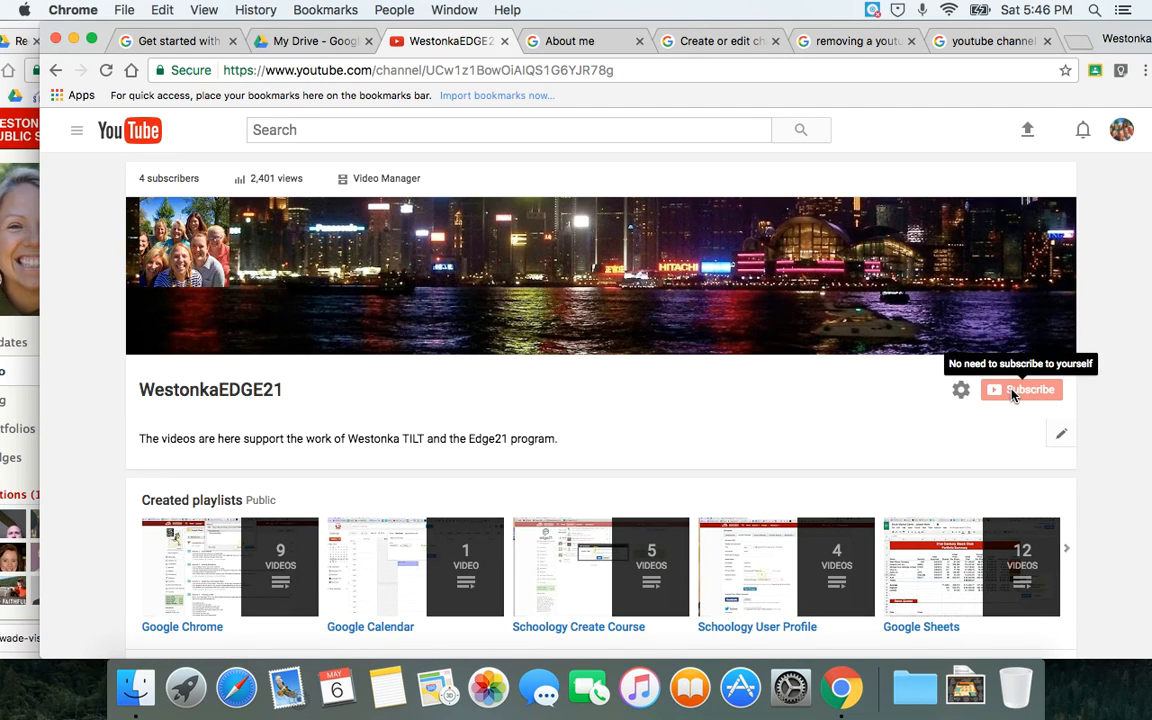
mouse_move(964, 434)
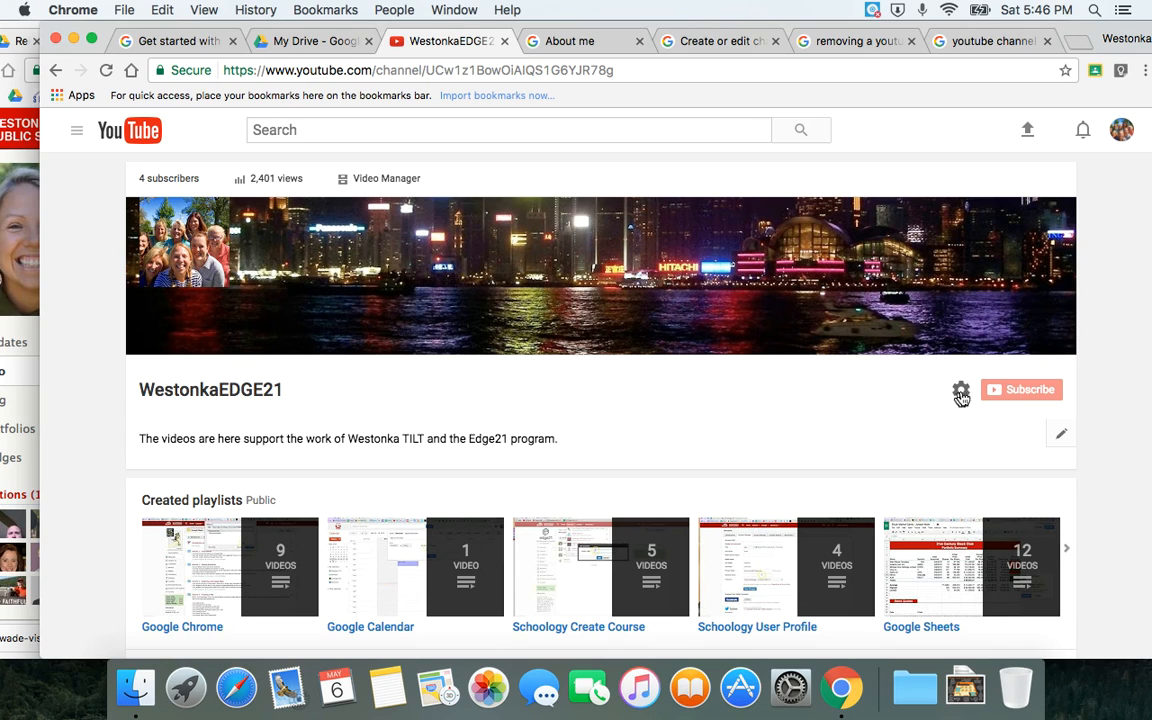
- Reach the Advanced channel settings with country, keywords and advertisement options
left_click(960, 390)
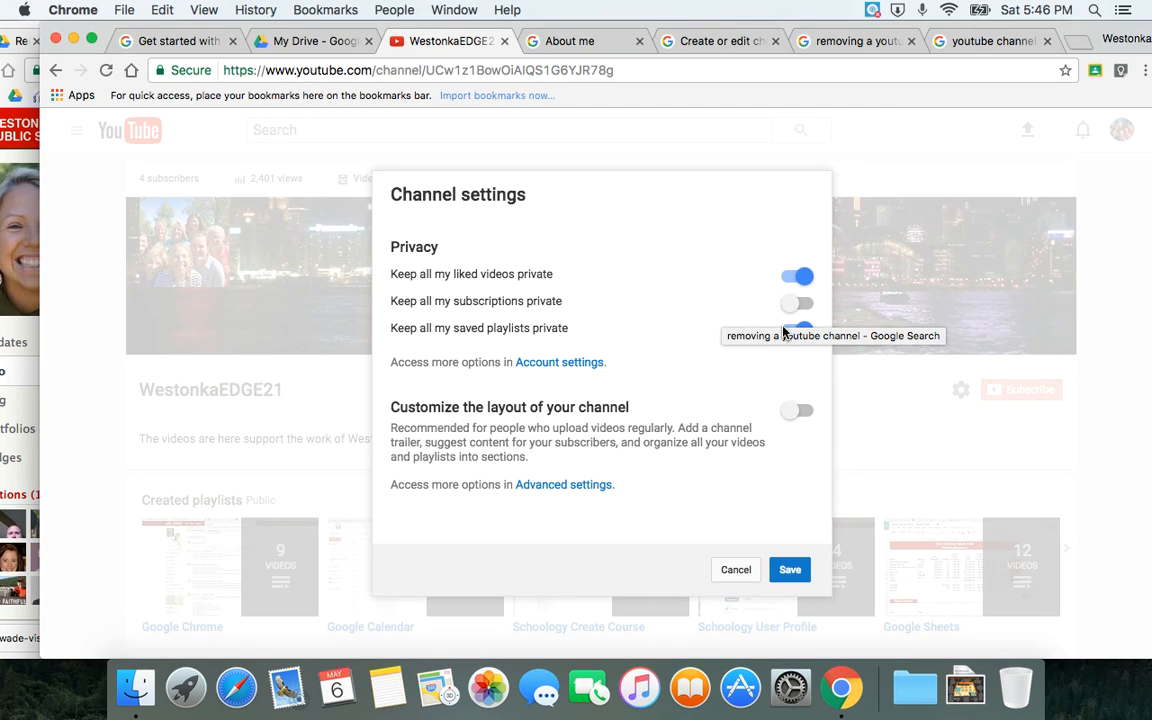
mouse_move(592, 394)
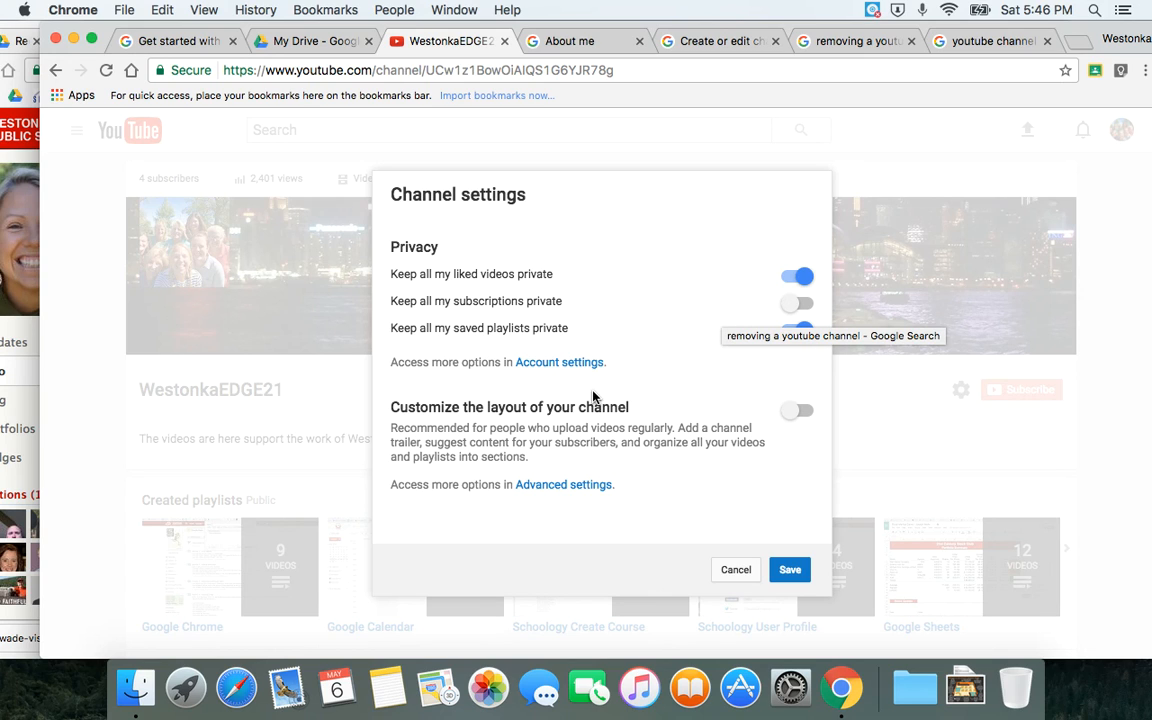
mouse_move(540, 492)
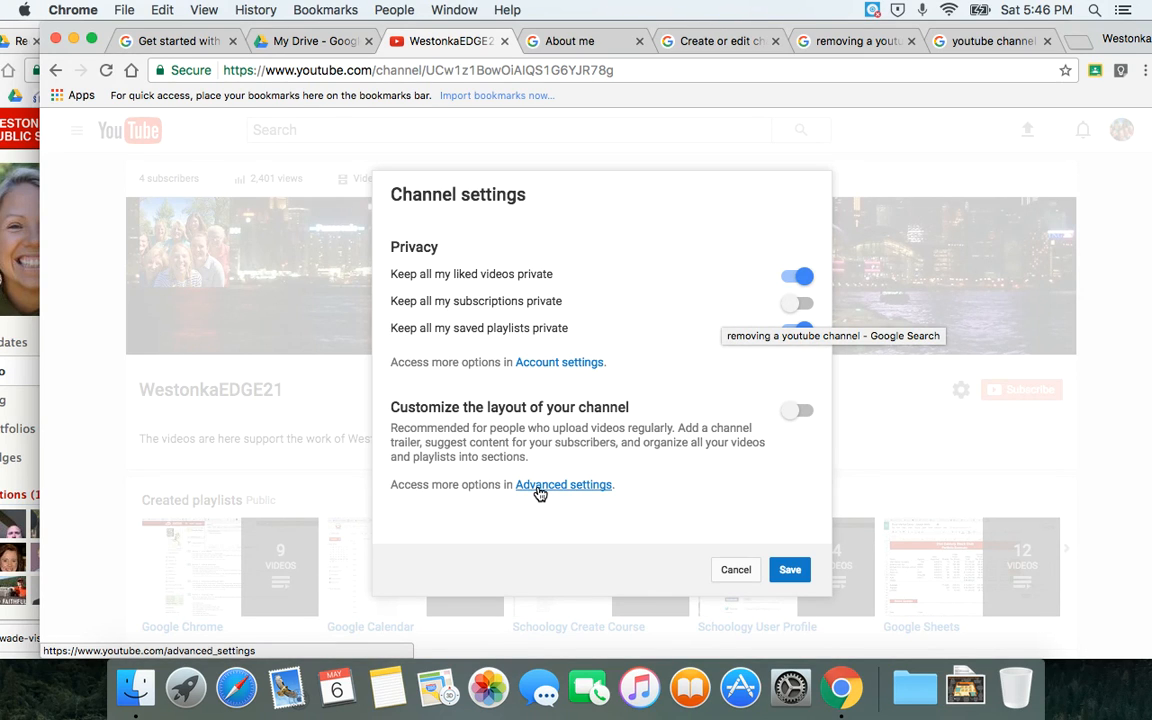
left_click(564, 486)
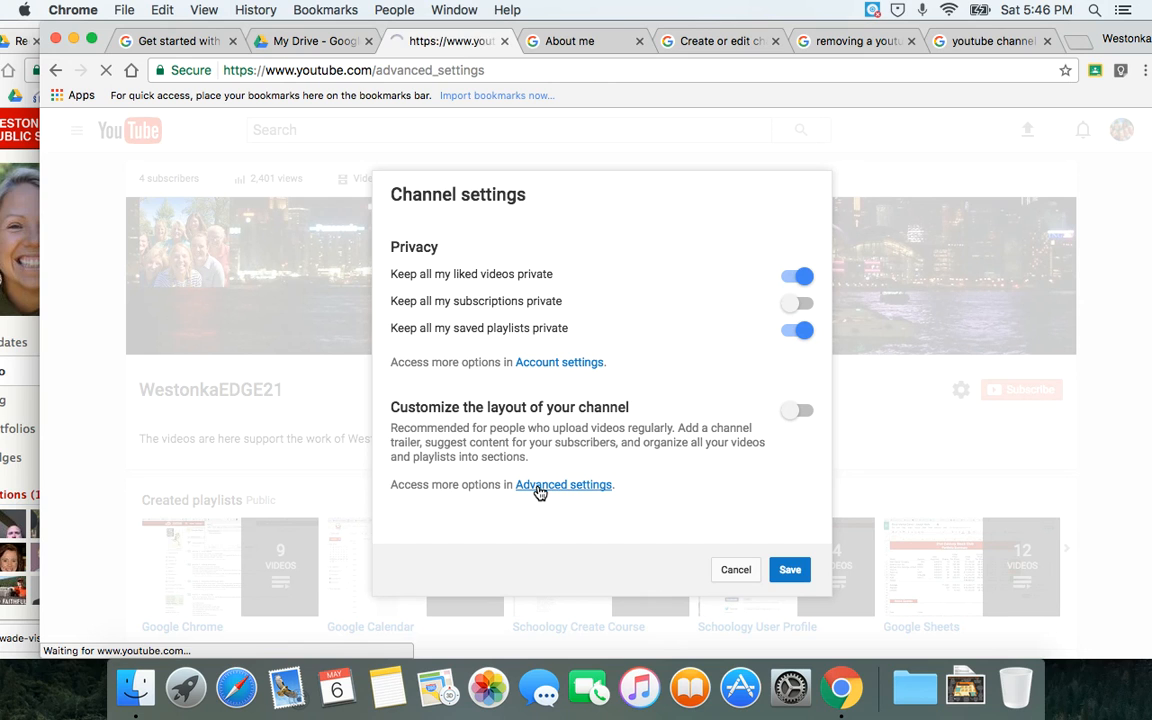
left_click(562, 486)
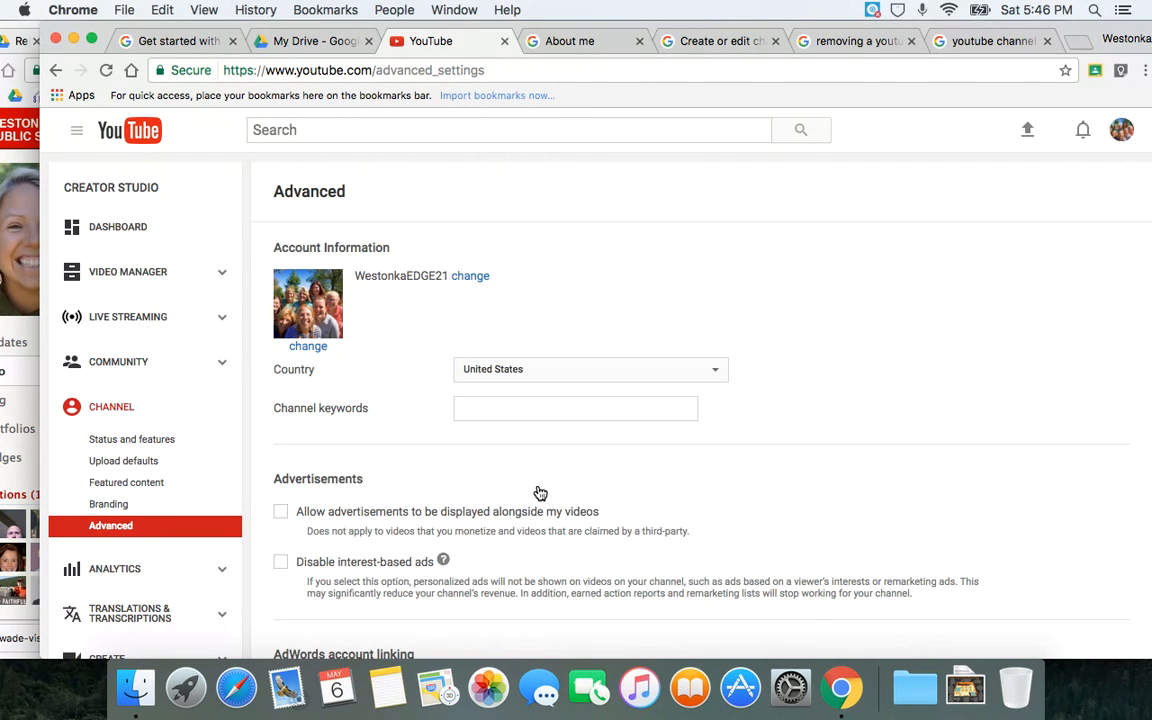
scroll("down", 3)
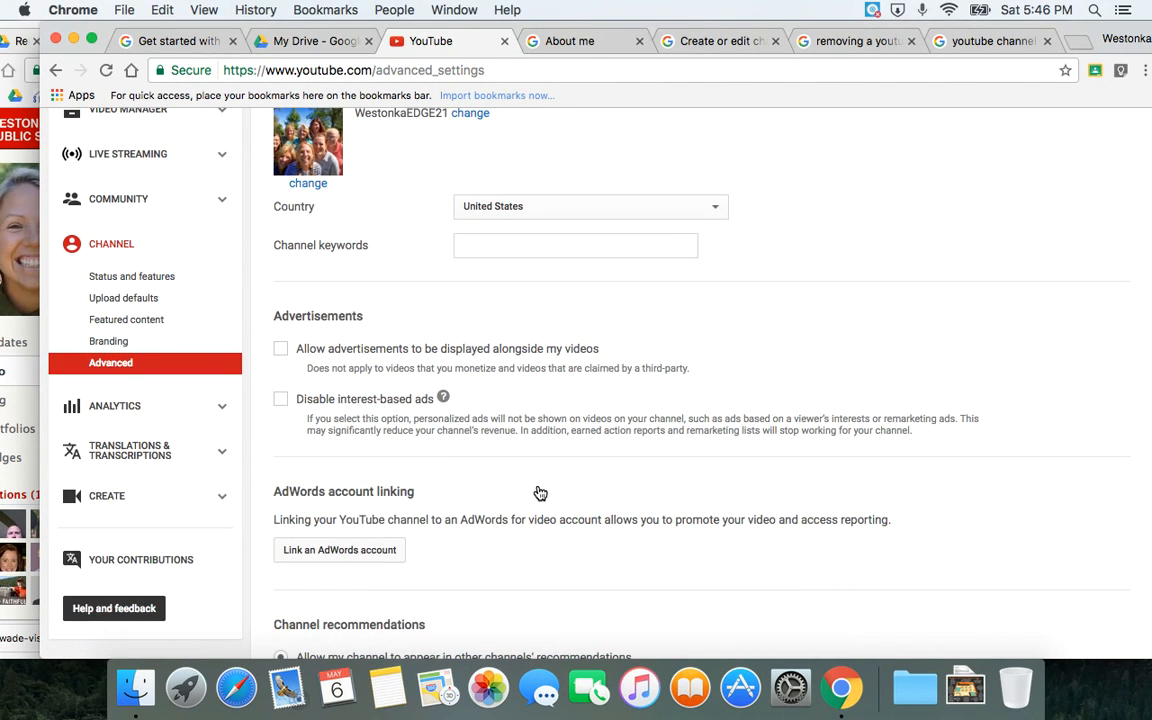
mouse_move(140, 280)
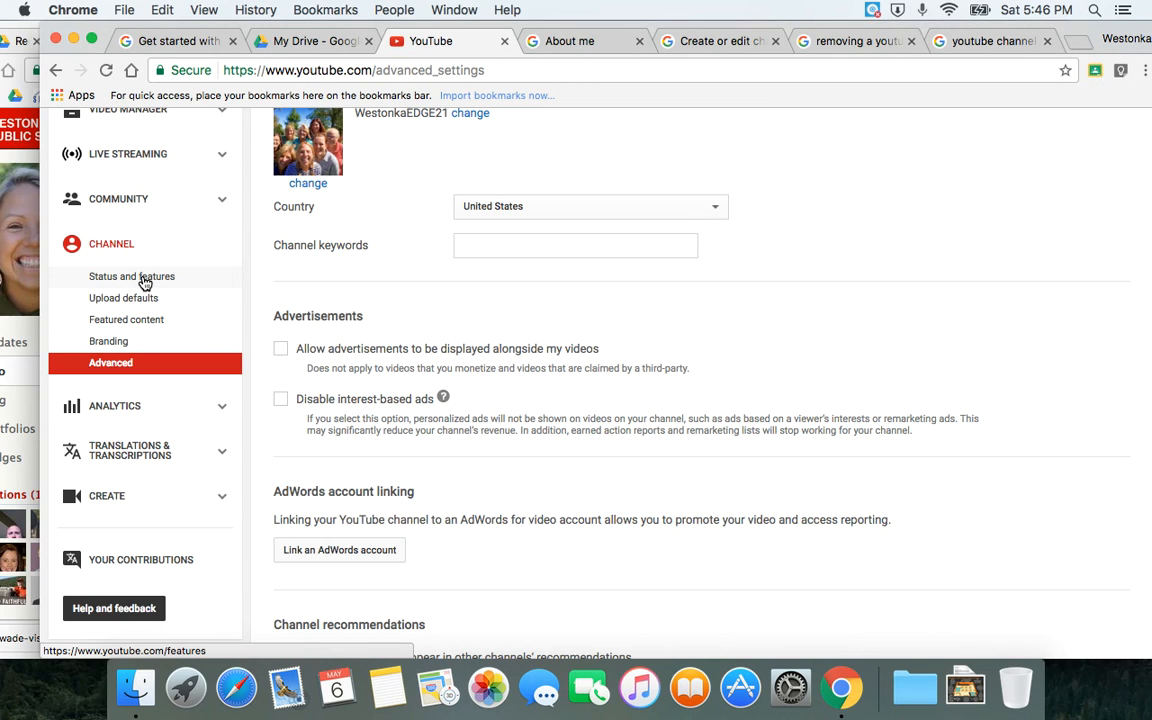
- Review the Status and Features list of enabled and eligible channel features
left_click(132, 276)
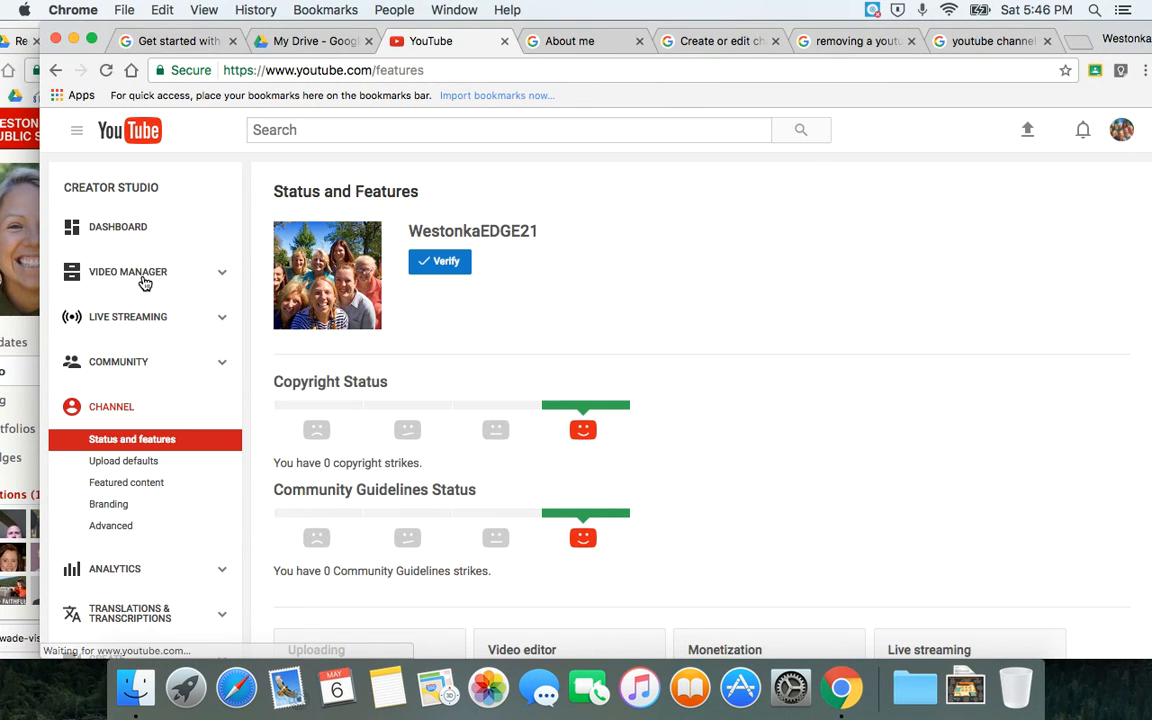
scroll("down", 3)
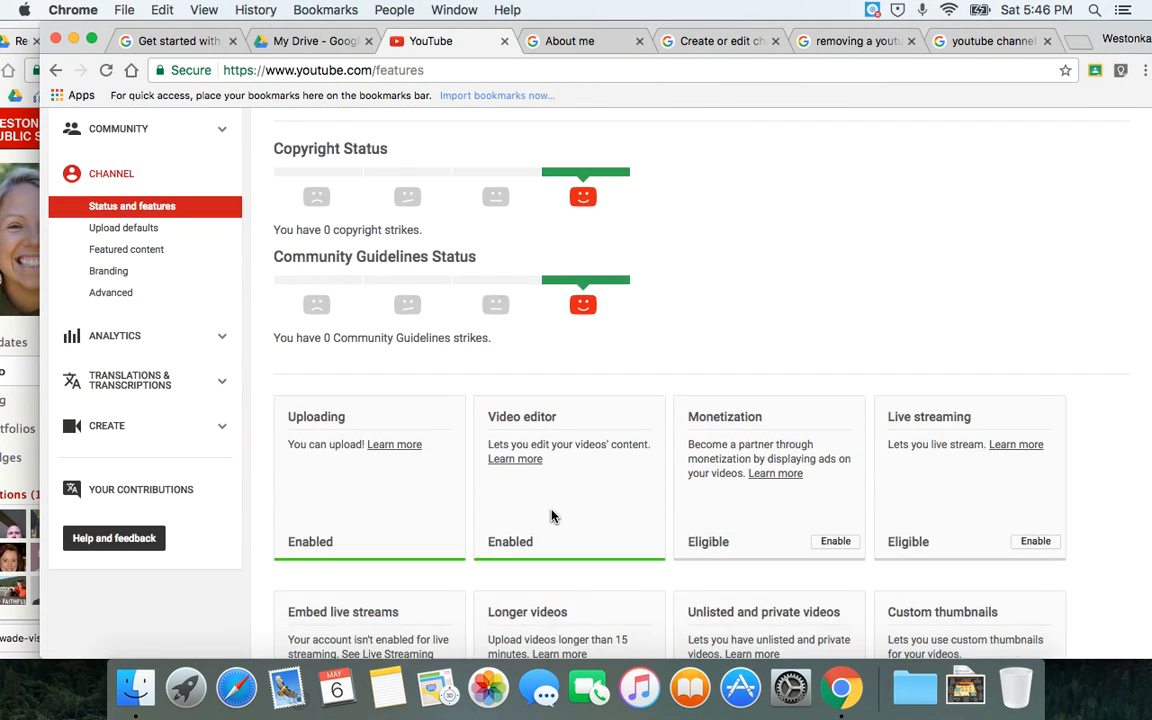
scroll("down", 3)
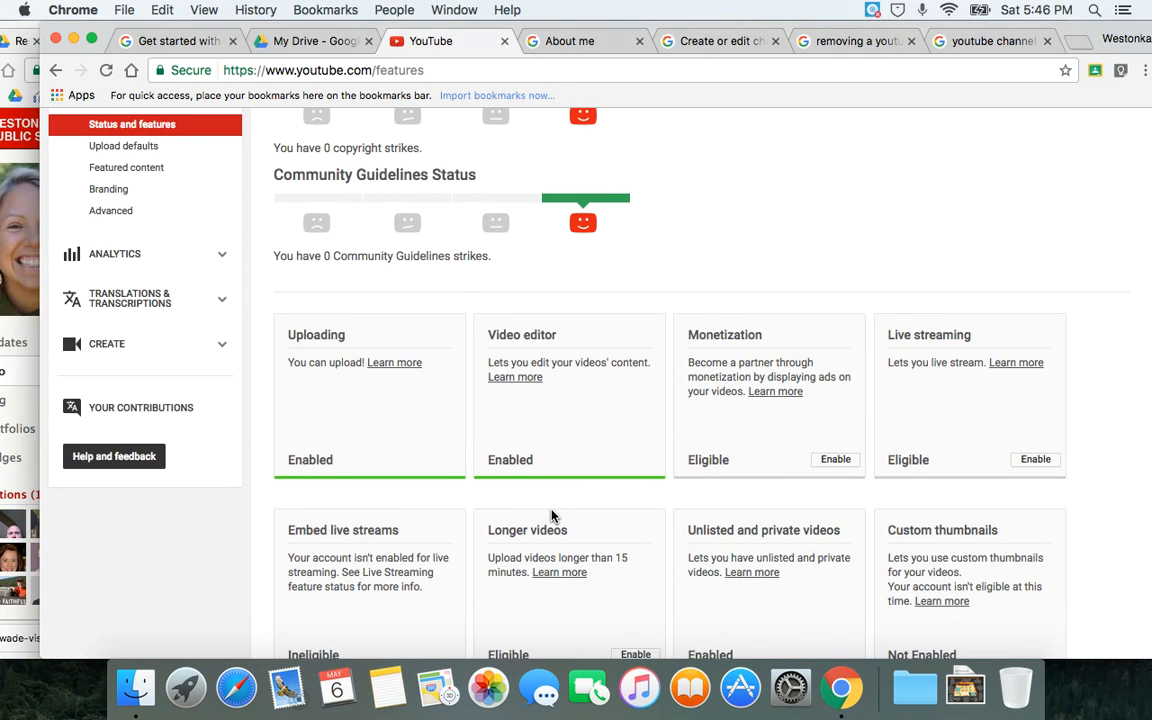
scroll("down", 3)
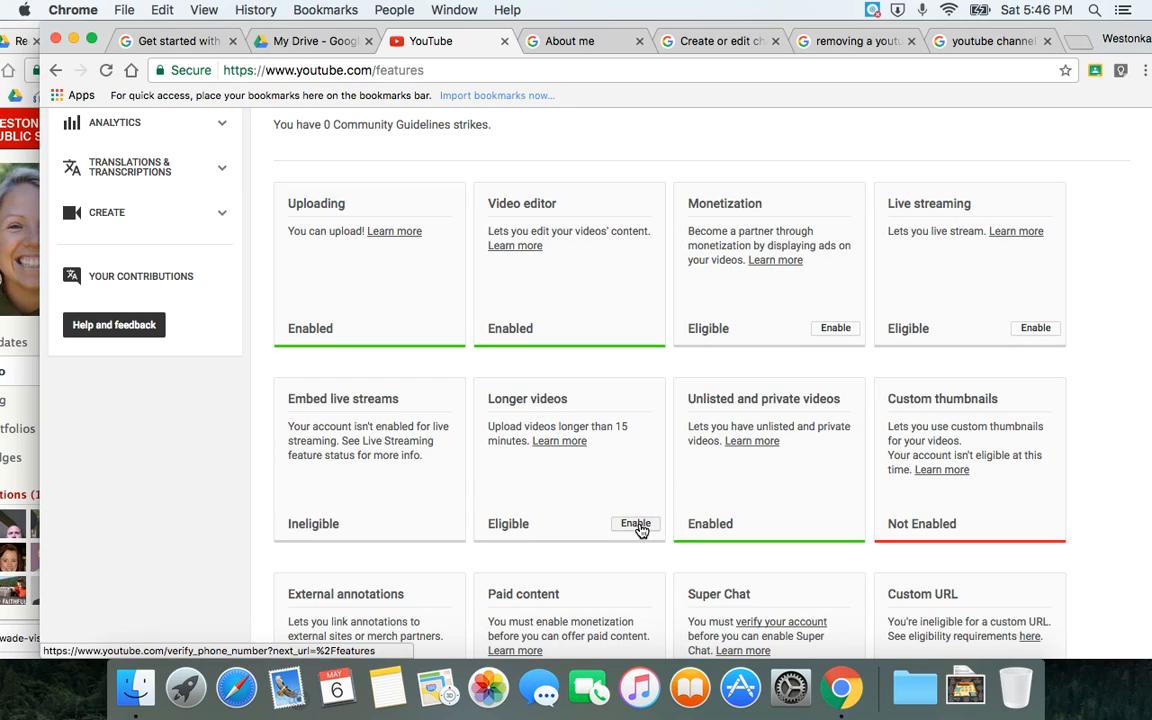
mouse_move(634, 528)
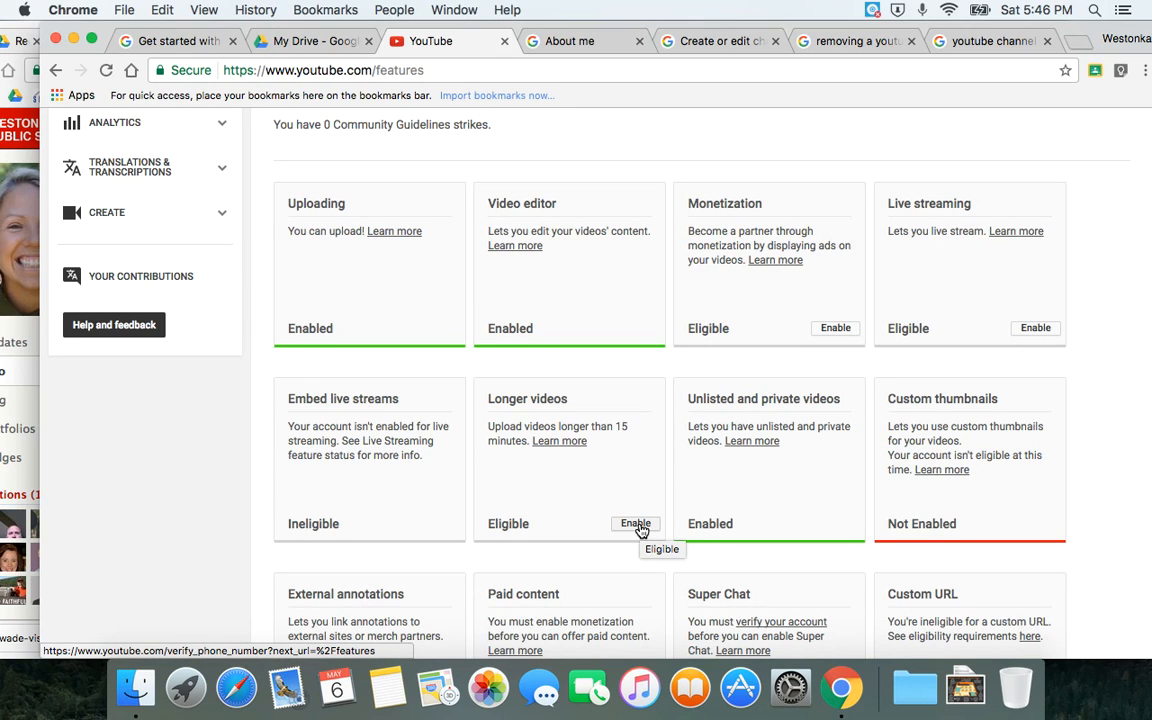
- Enable Longer videos, glance at phone verification, and return to Status and Features
left_click(634, 524)
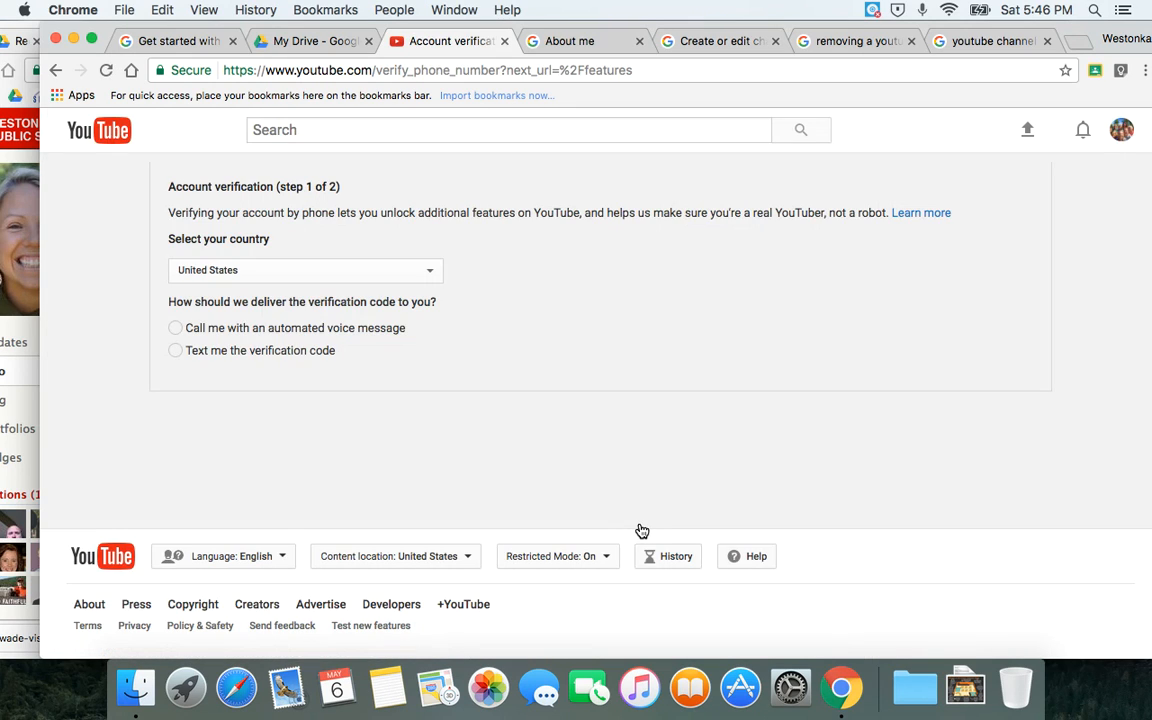
mouse_move(244, 260)
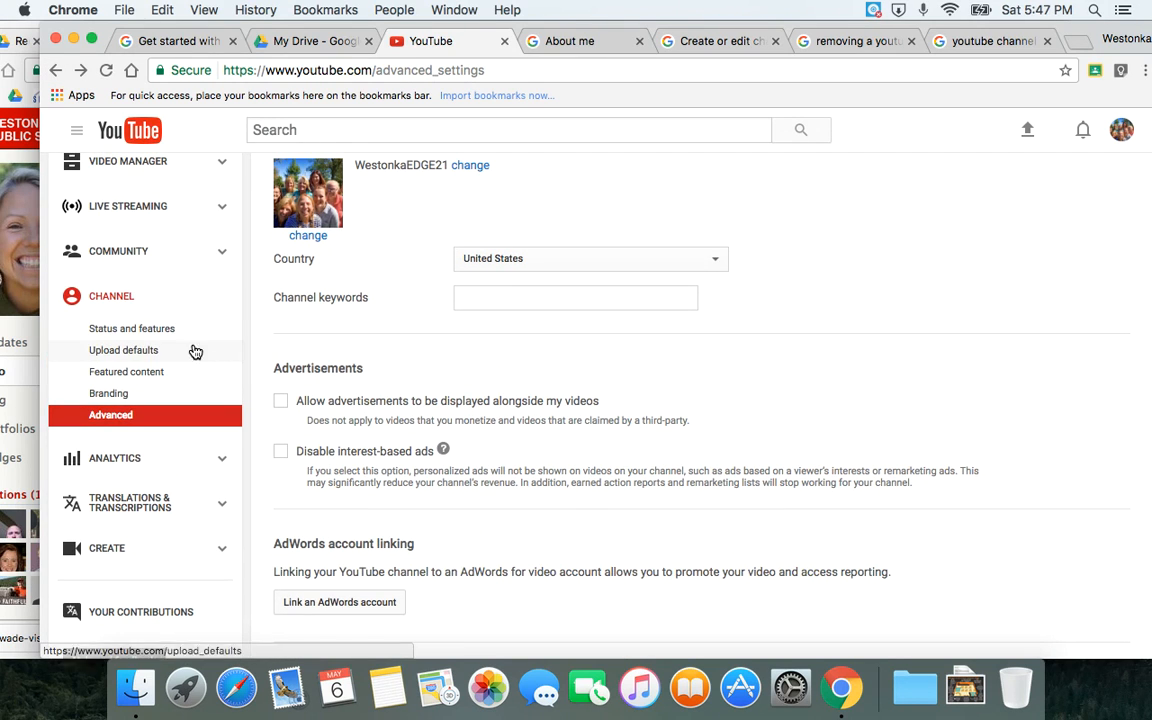
left_click(132, 328)
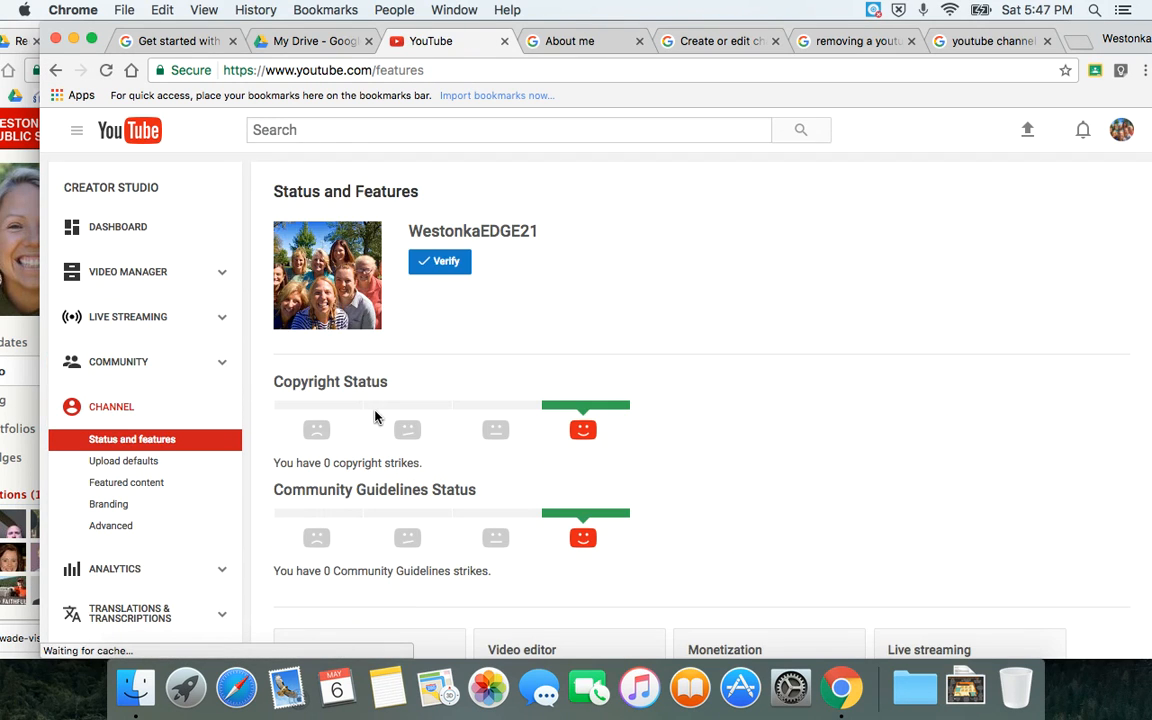
- Finish reviewing the feature cards and move to the Upload Defaults settings page
scroll("down", 3)
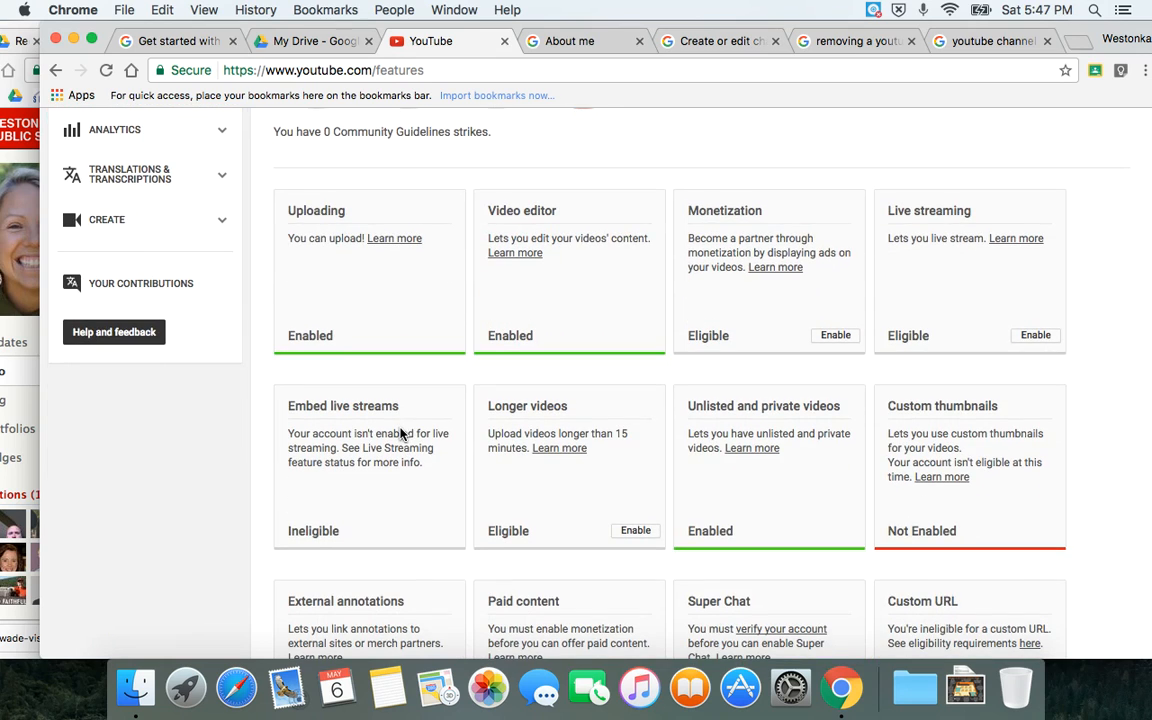
mouse_move(444, 476)
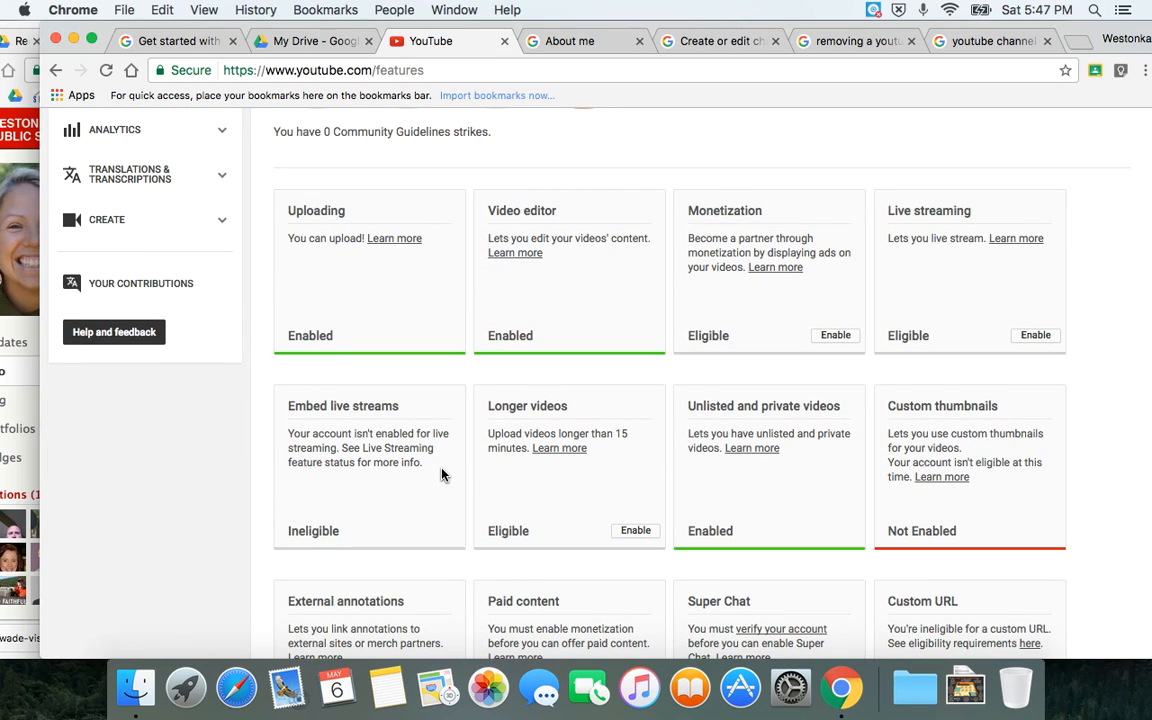
mouse_move(978, 252)
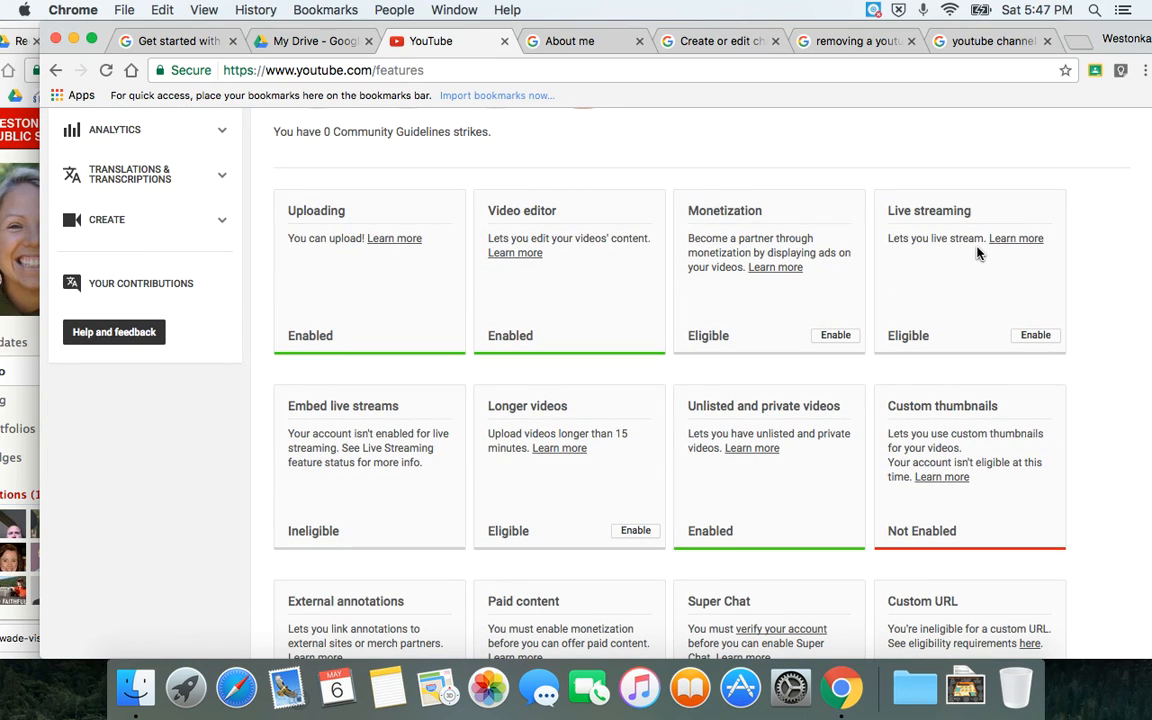
mouse_move(978, 260)
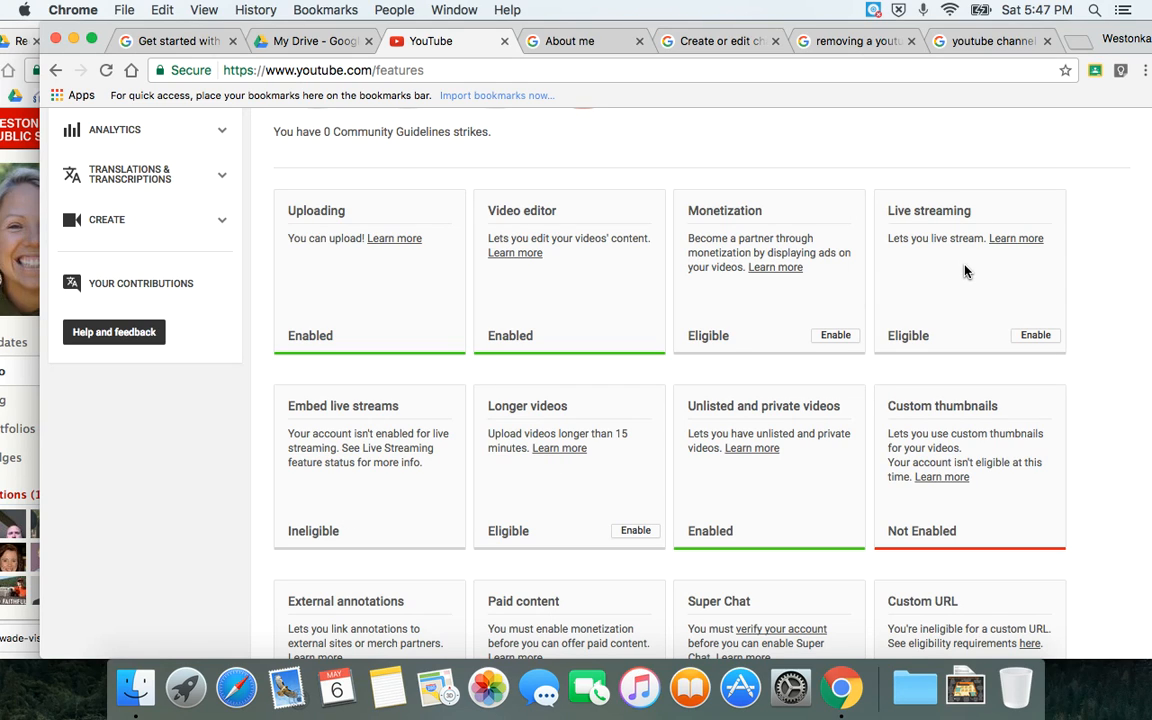
mouse_move(712, 328)
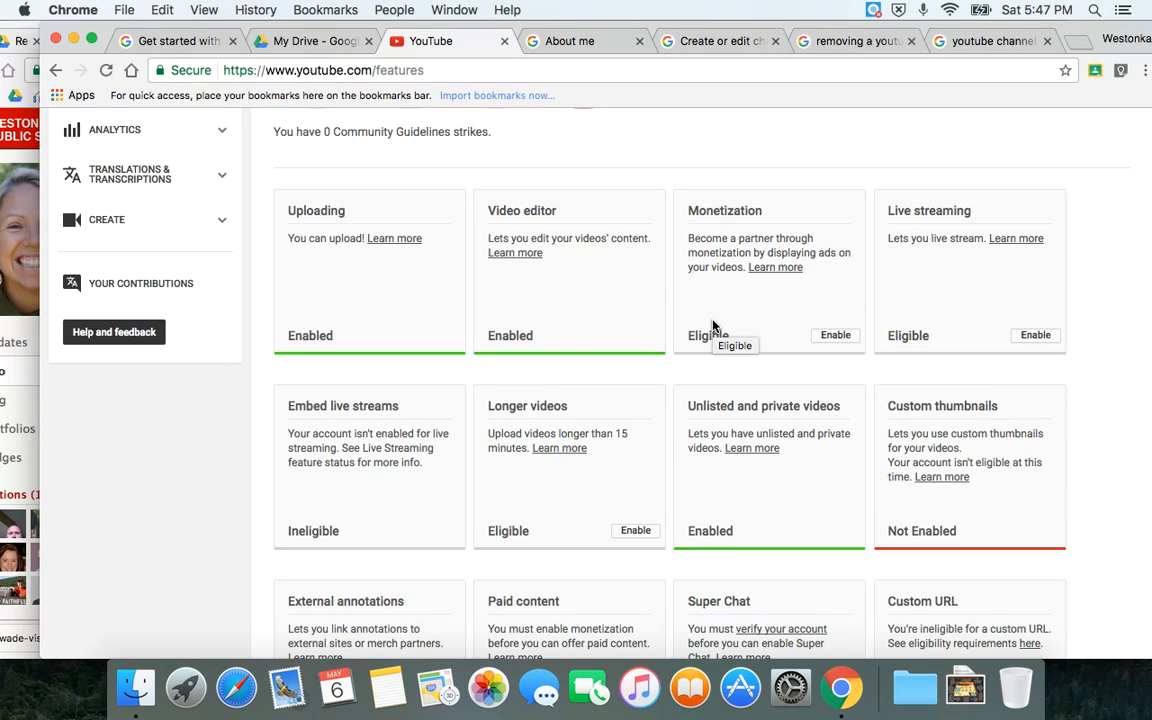
mouse_move(520, 330)
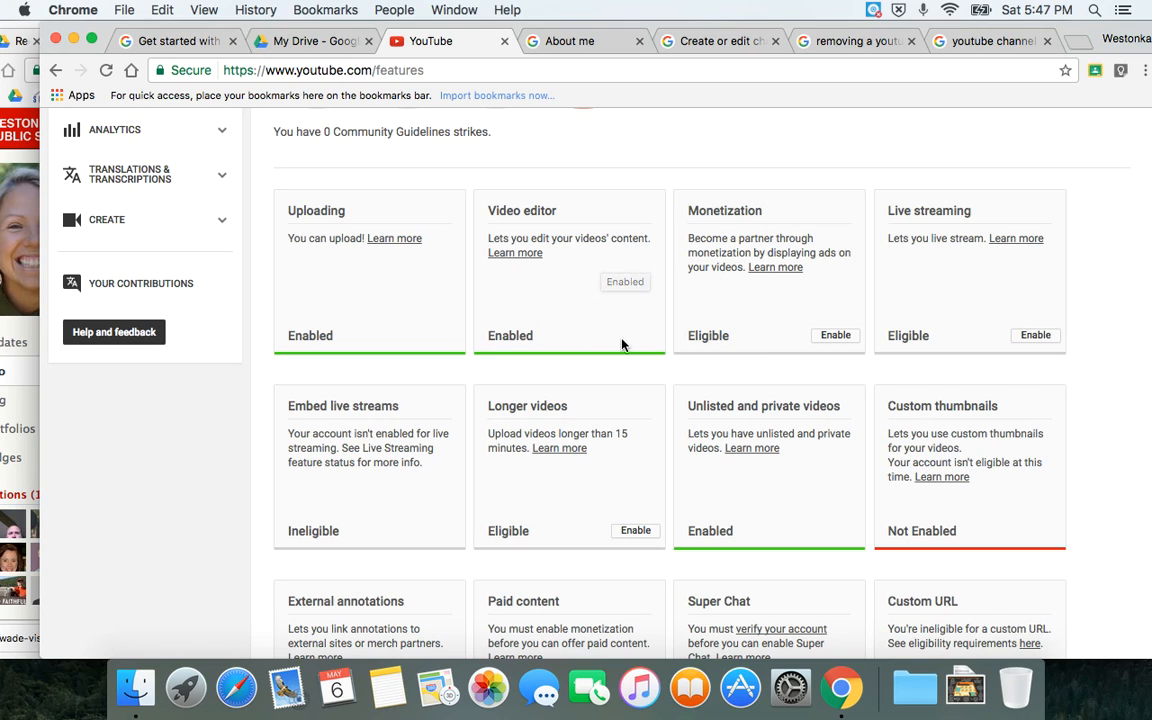
scroll("down", 3)
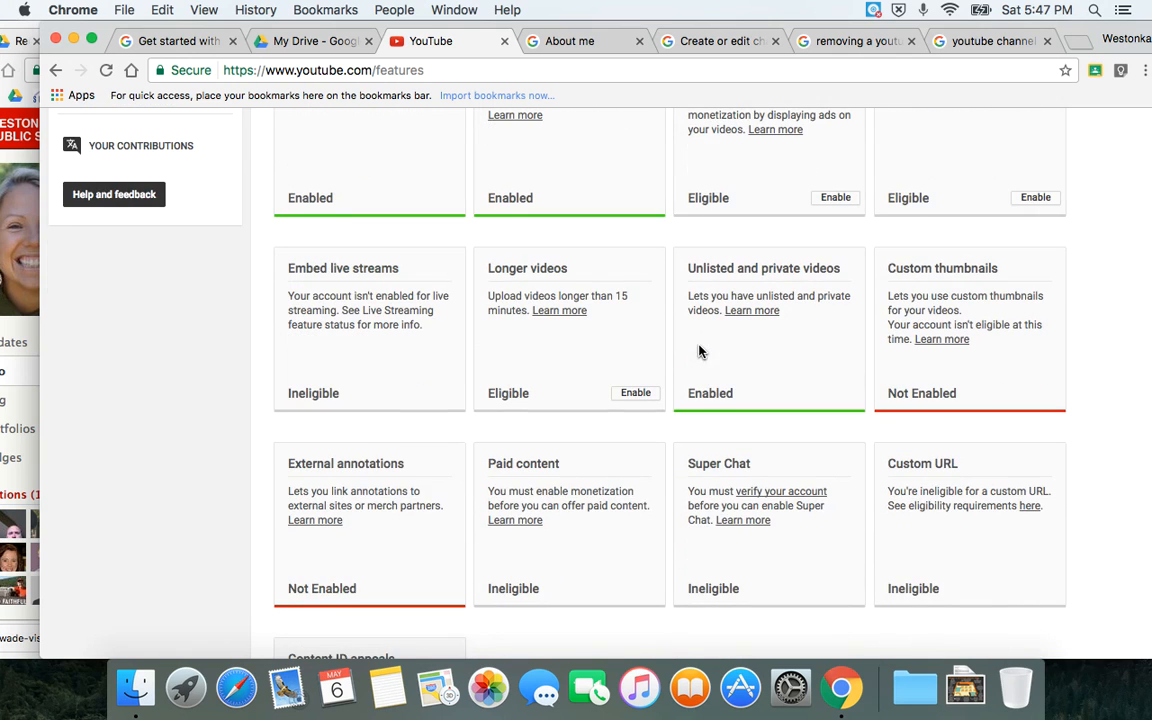
scroll("down", 3)
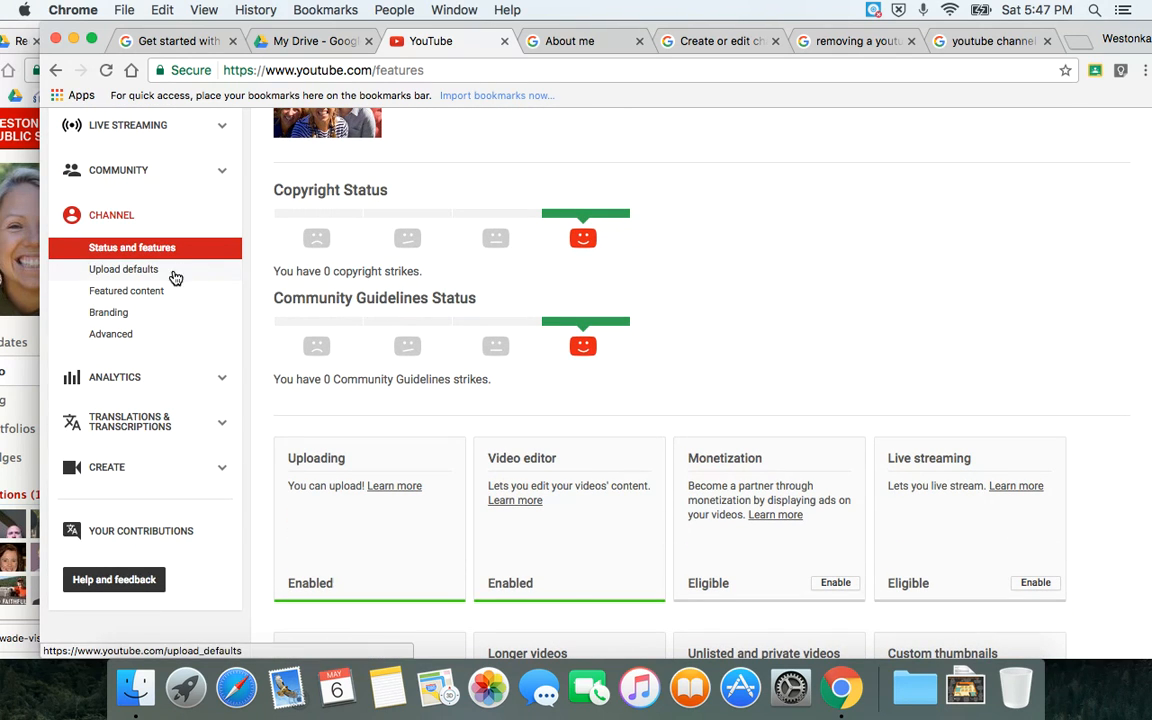
mouse_move(144, 276)
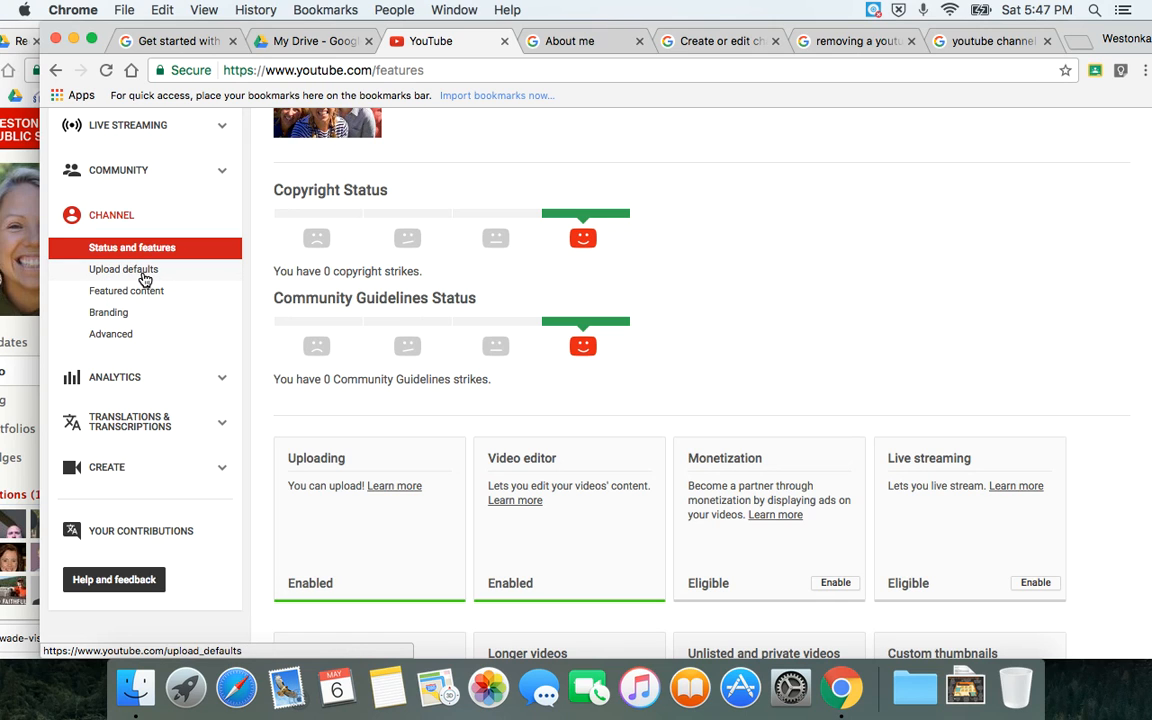
left_click(124, 268)
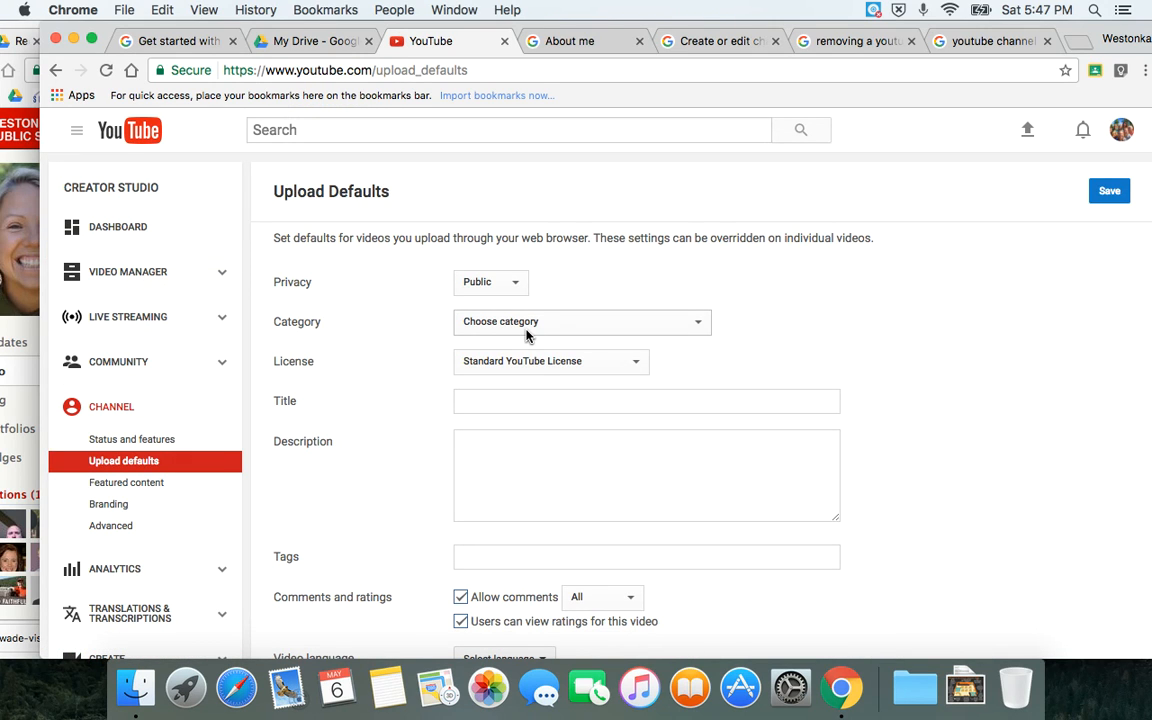
mouse_move(508, 370)
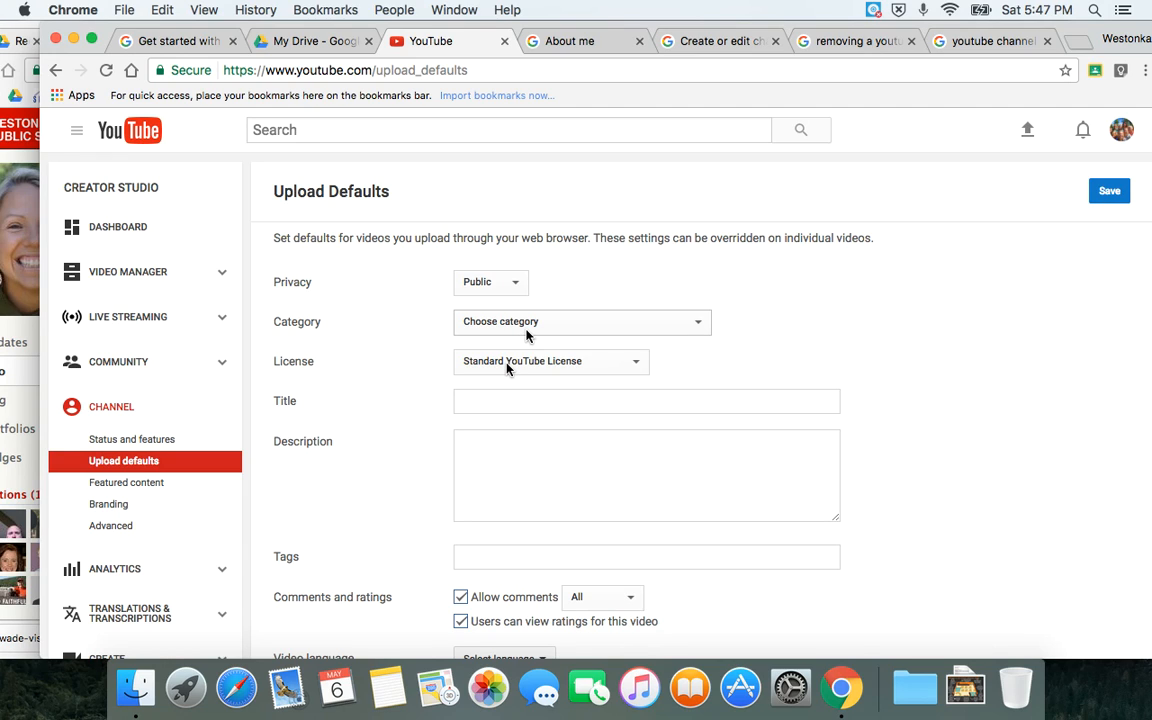
mouse_move(360, 374)
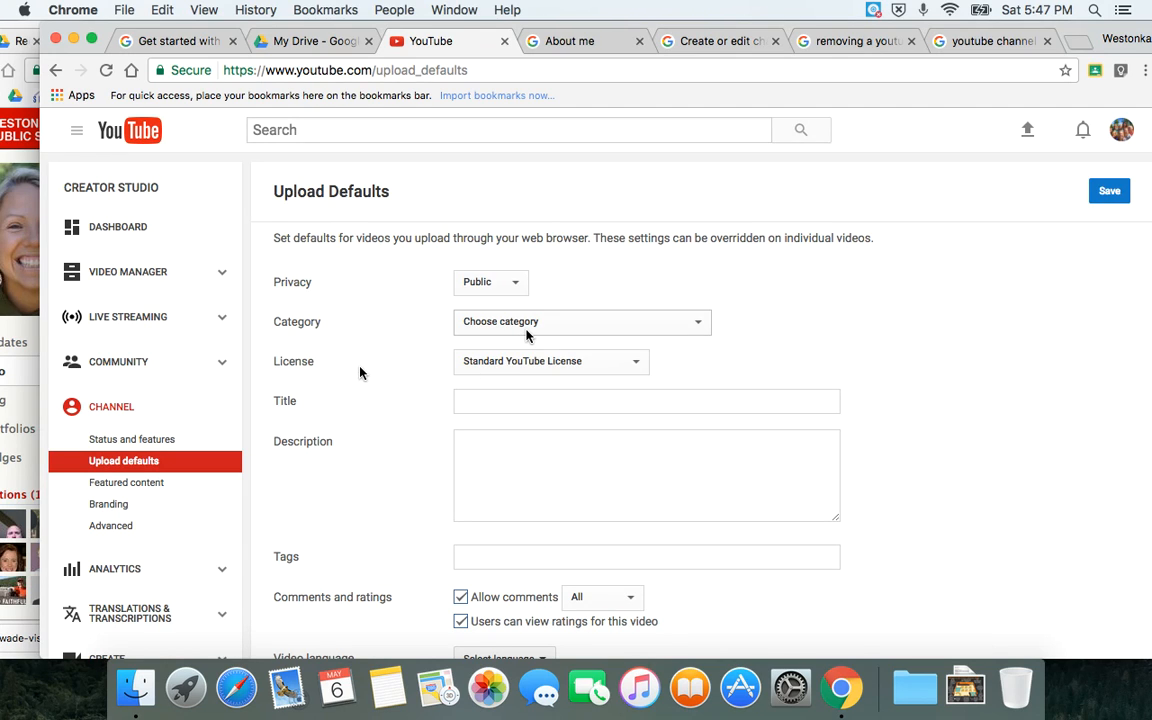
mouse_move(108, 494)
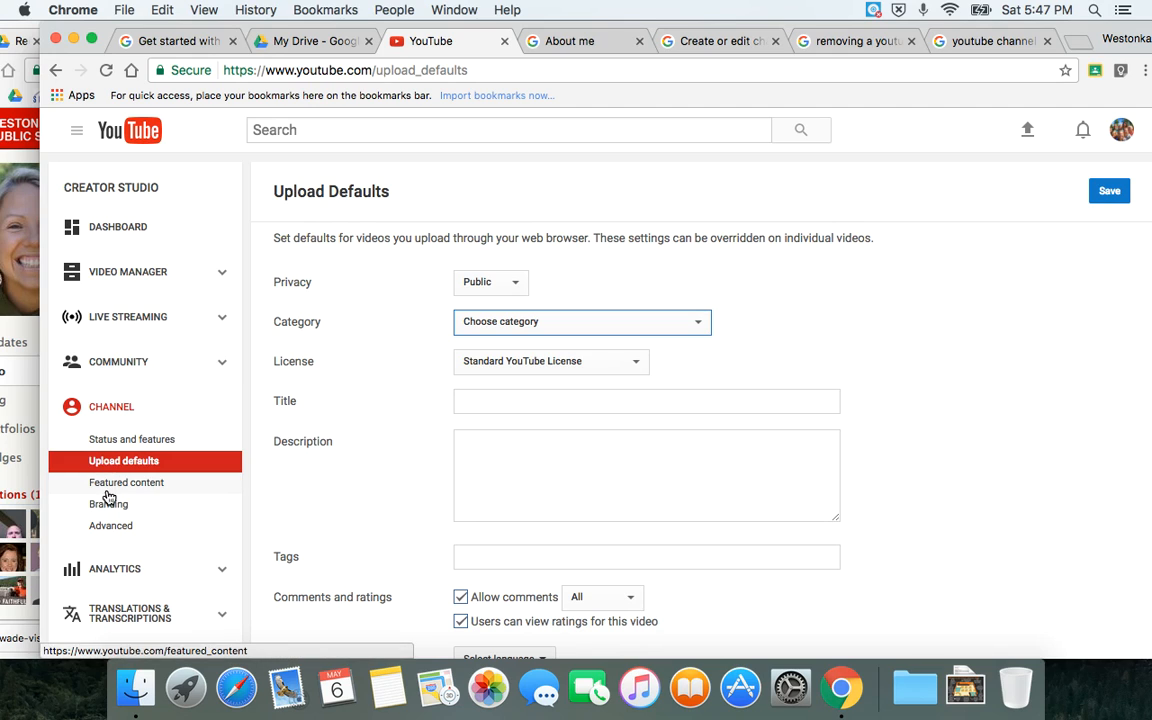
- Visit Featured content, Branding and Upload defaults, then return to Status and Features
left_click(126, 482)
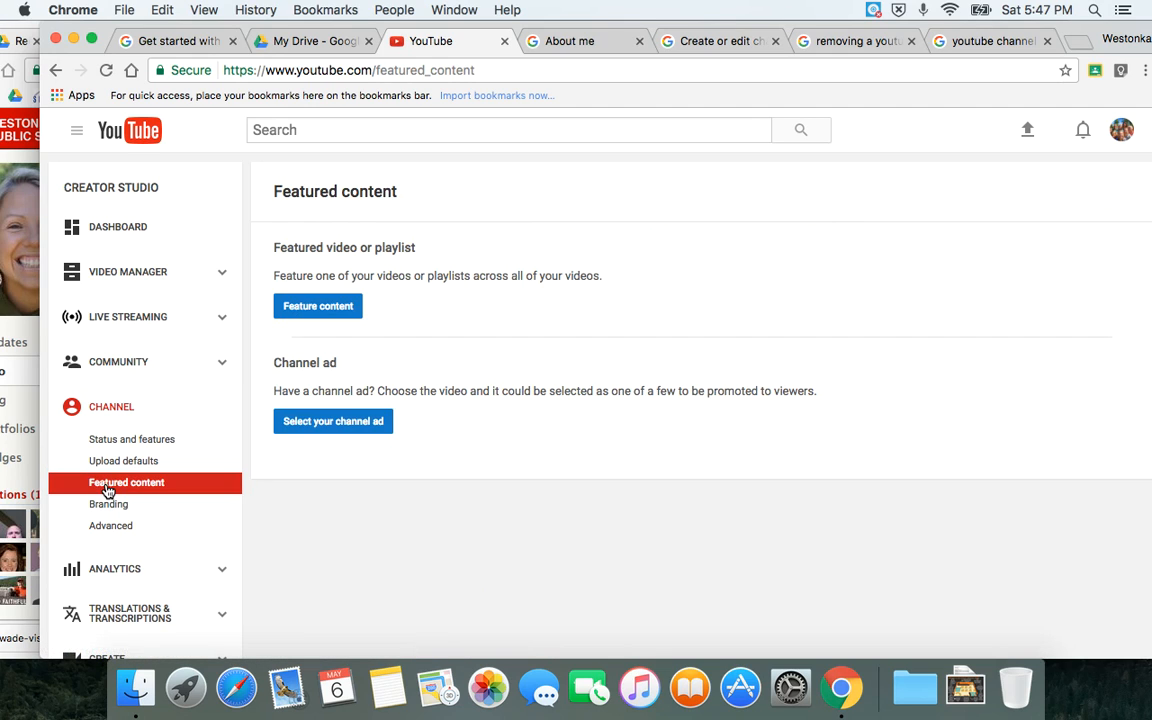
mouse_move(116, 504)
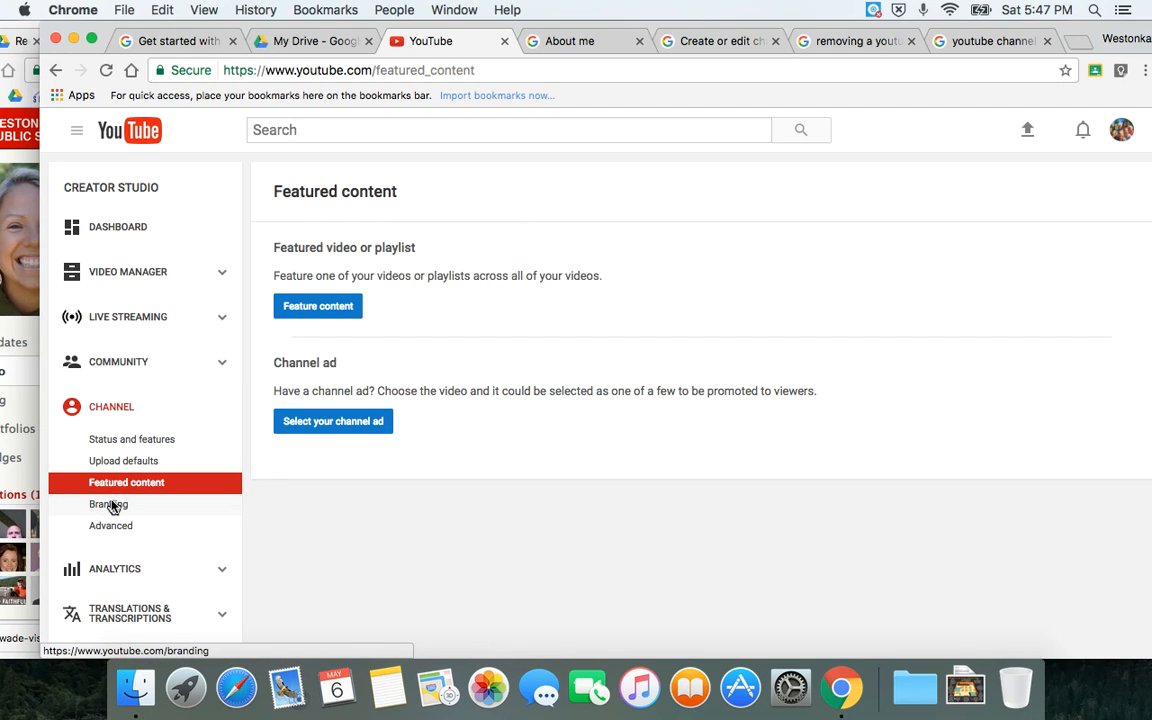
left_click(108, 504)
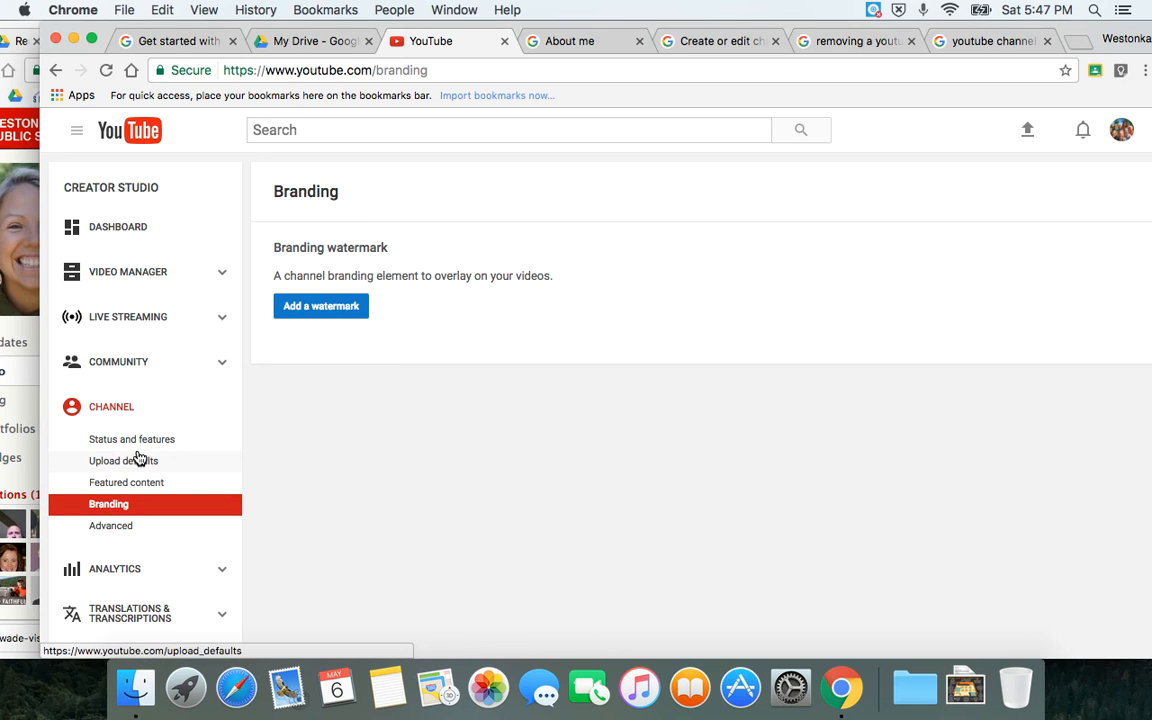
mouse_move(128, 466)
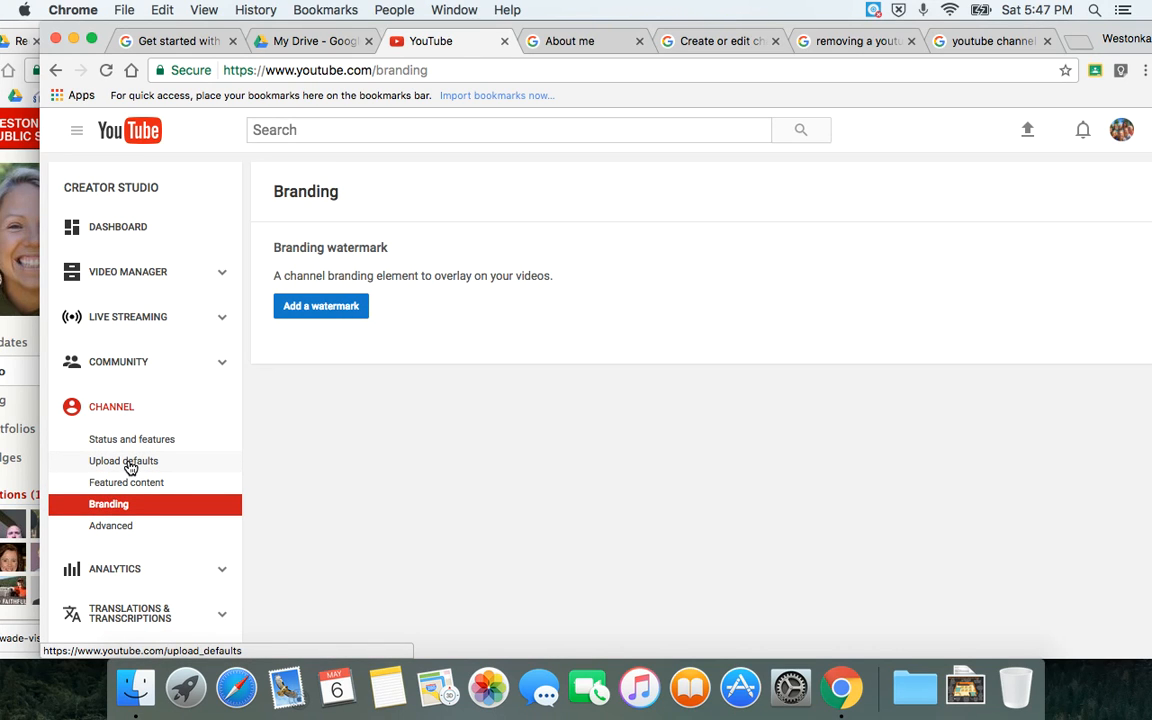
left_click(124, 460)
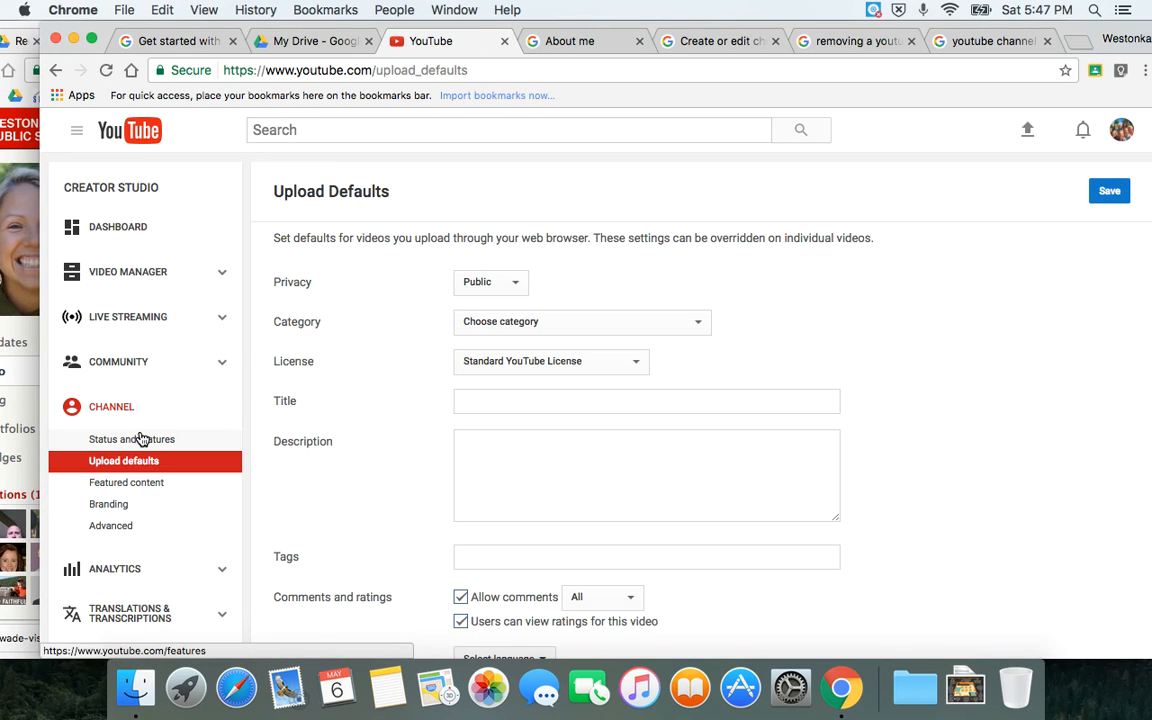
left_click(132, 440)
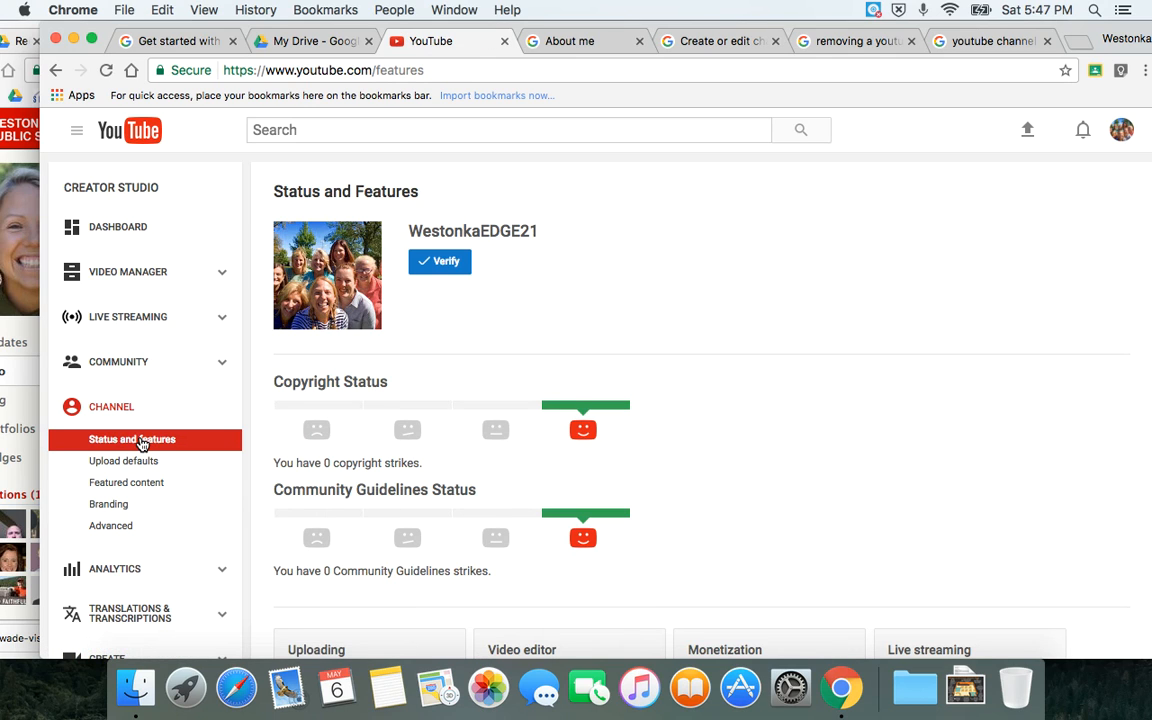
mouse_move(198, 176)
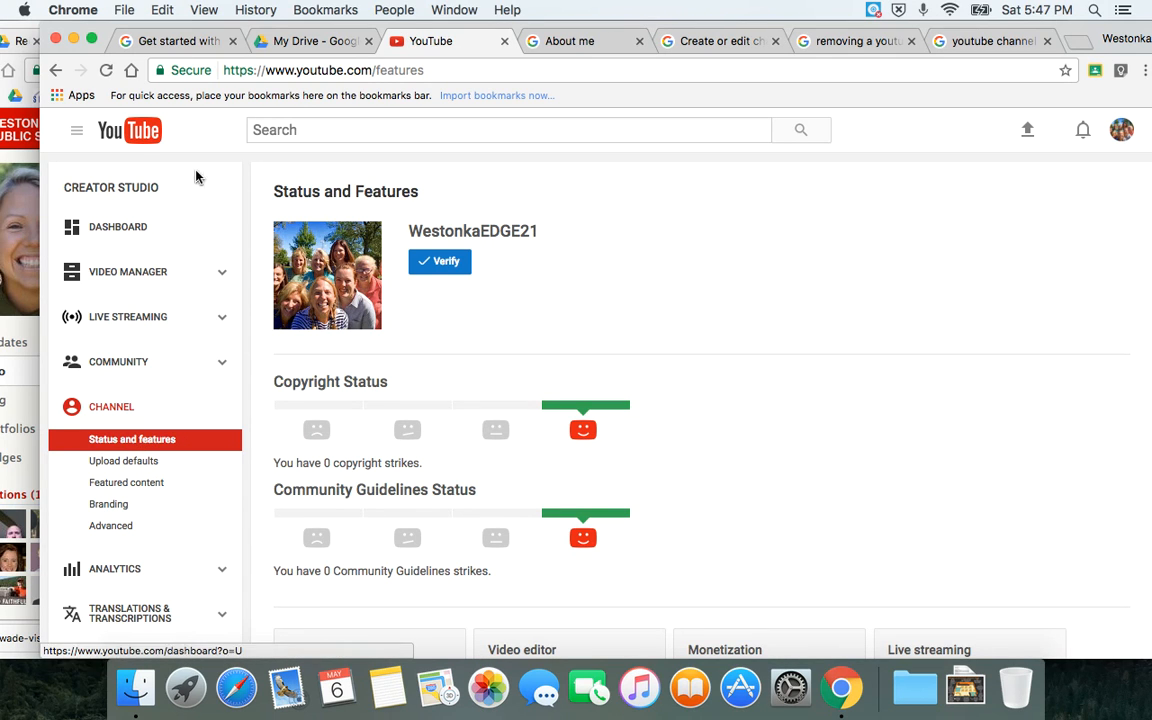
mouse_move(450, 612)
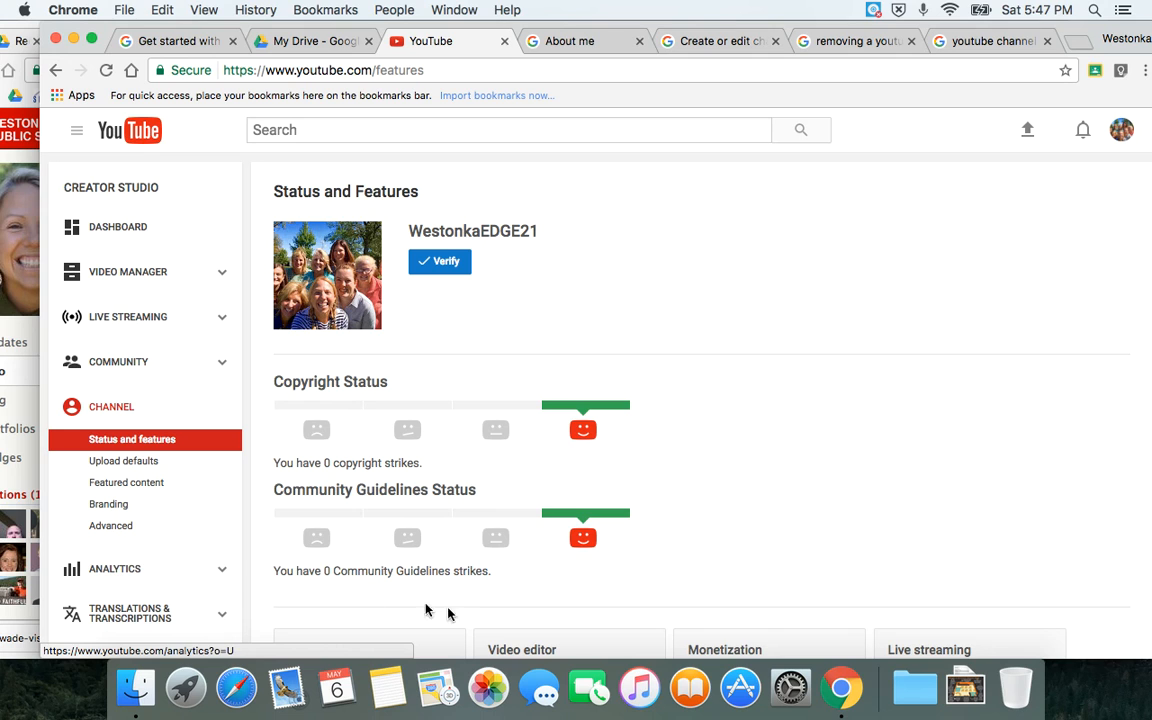
scroll("down", 3)
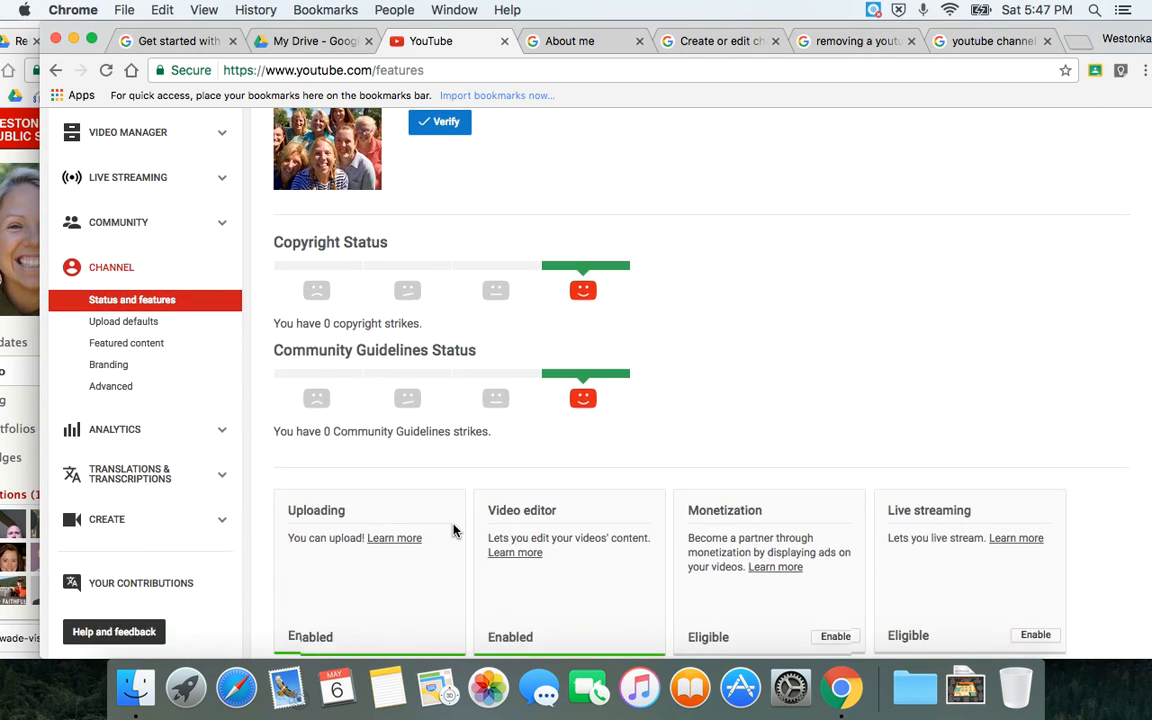